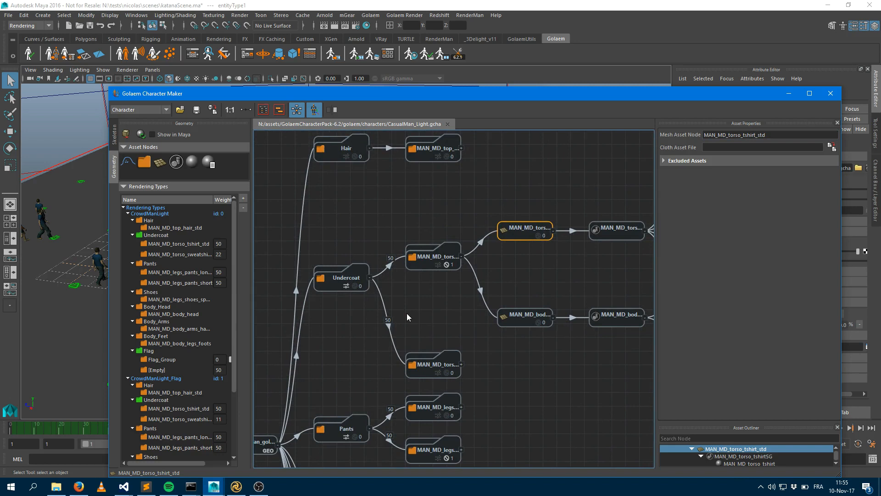
pyautogui.moveTo(308, 307)
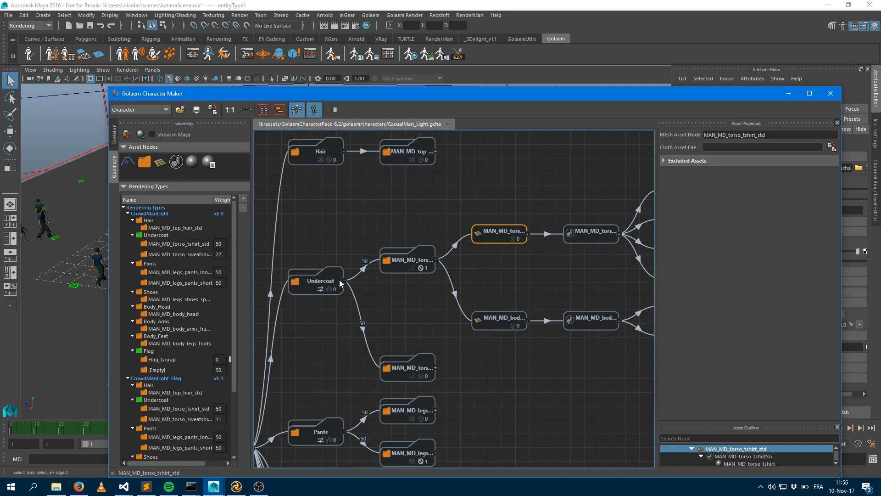
# Inspect the torso t-shirt mesh, shader and MAN_MD_torso_tshirtSG shading group nodes in the Character Maker graph.
pyautogui.click(407, 259)
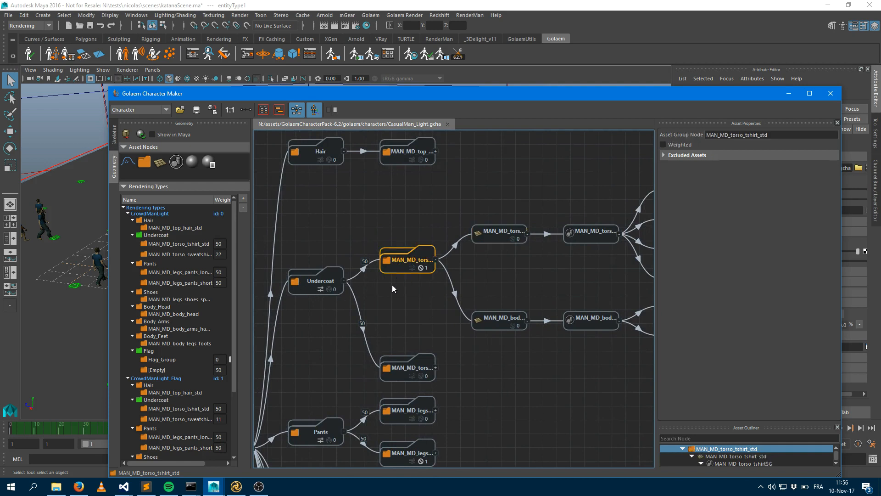
pyautogui.moveTo(500, 241)
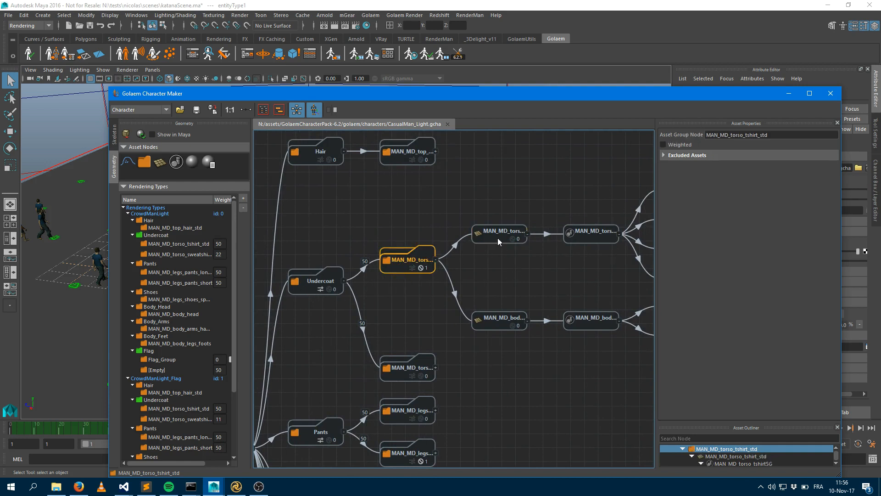
pyautogui.click(499, 232)
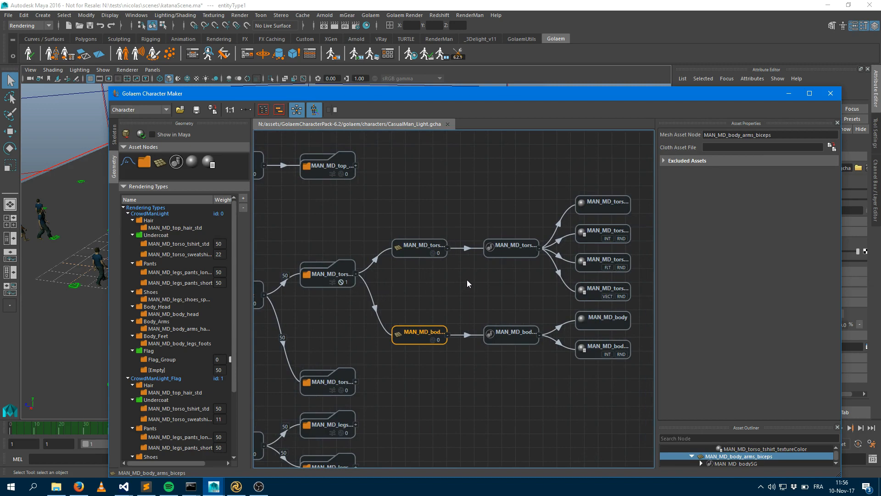
pyautogui.moveTo(409, 228)
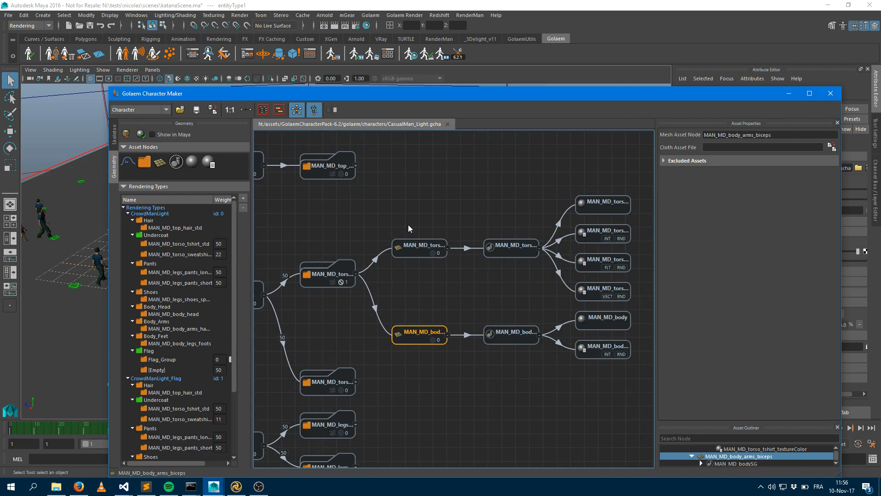
pyautogui.moveTo(417, 257)
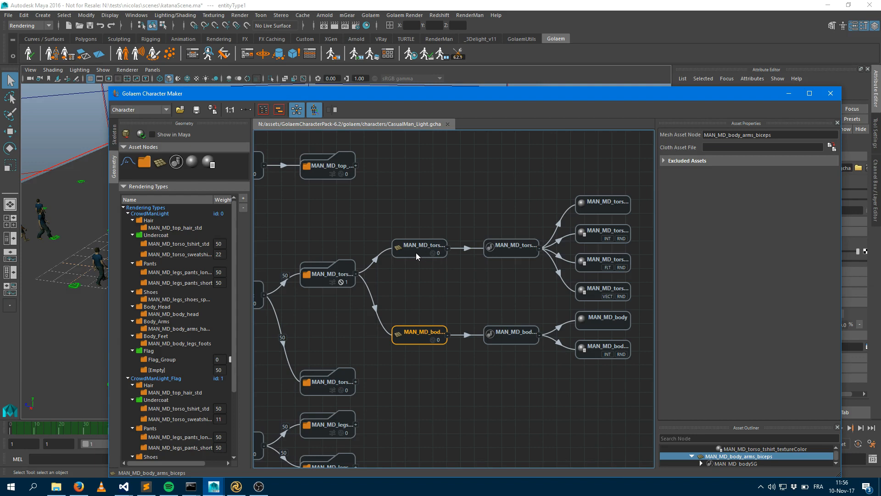
pyautogui.moveTo(423, 257)
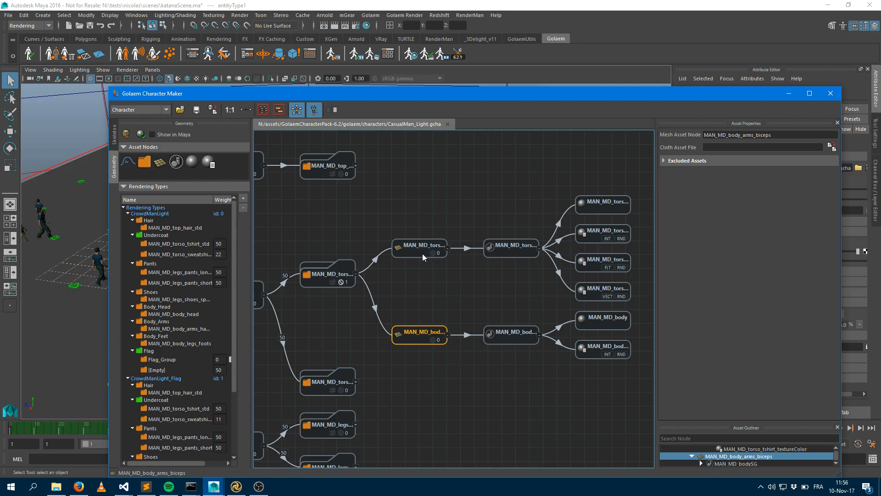
pyautogui.click(510, 246)
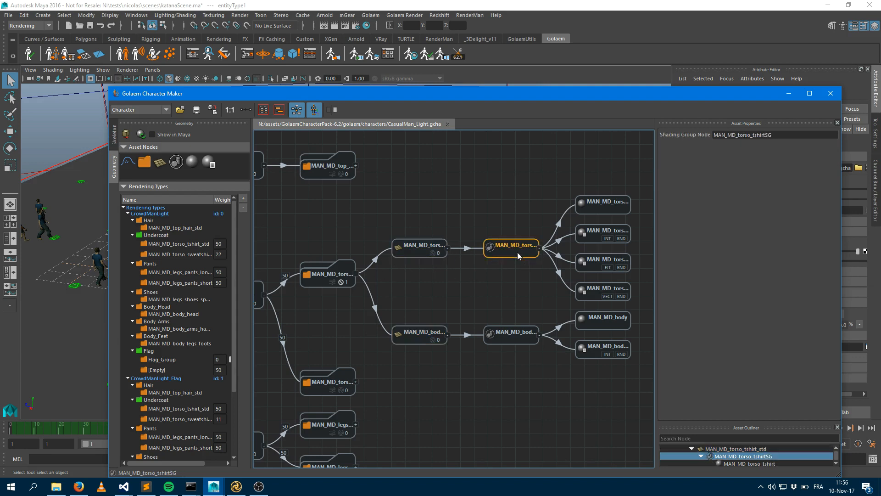
pyautogui.click(603, 203)
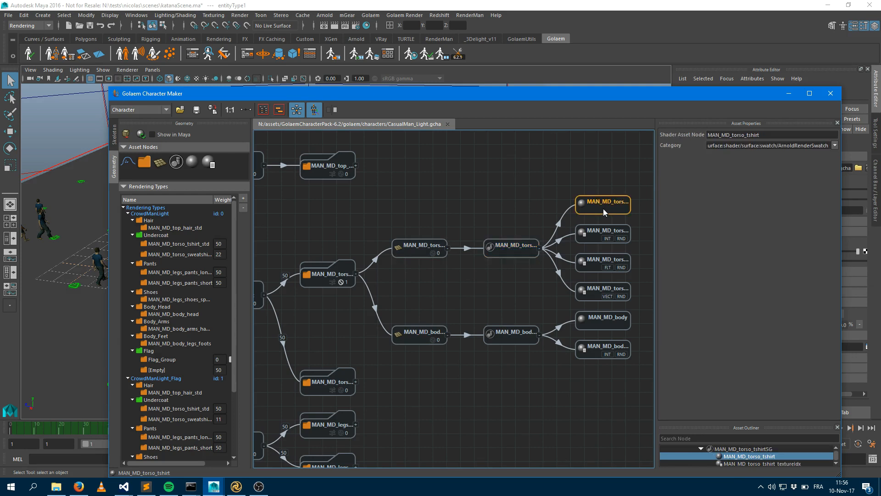
pyautogui.moveTo(610, 276)
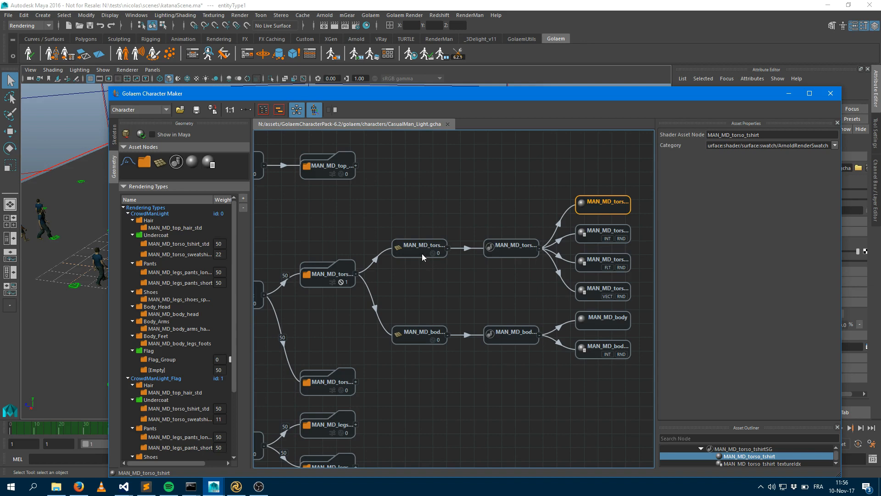
pyautogui.click(511, 248)
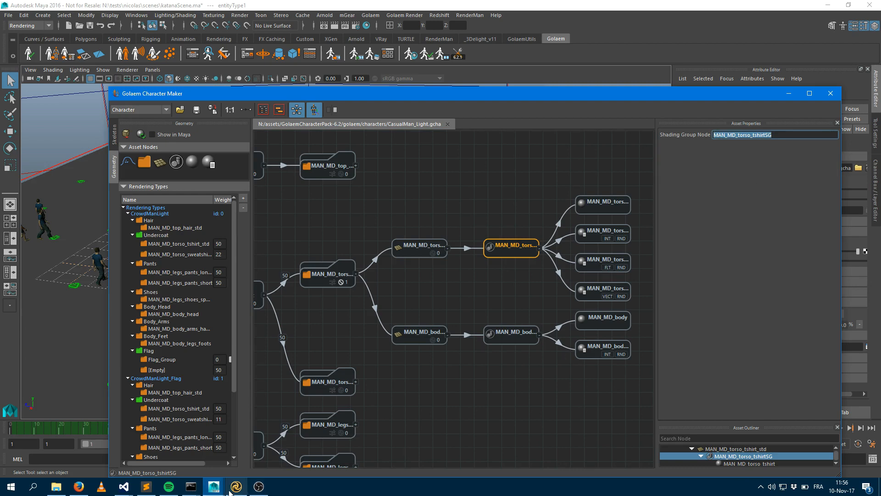
# Add a prman bxdf terminal to the NetworkMaterial, name it MAN_MD_torso_tshirtSG, and place a PxrDisney shading node above it.
pyautogui.click(236, 487)
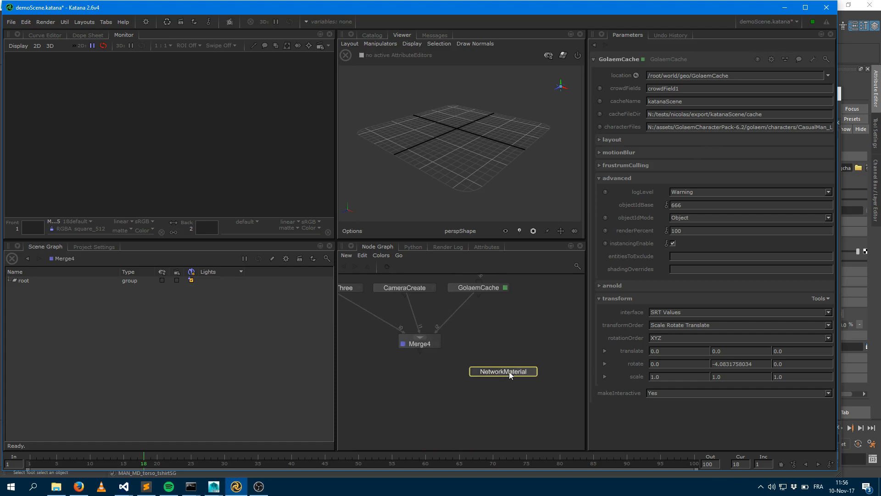
pyautogui.click(502, 371)
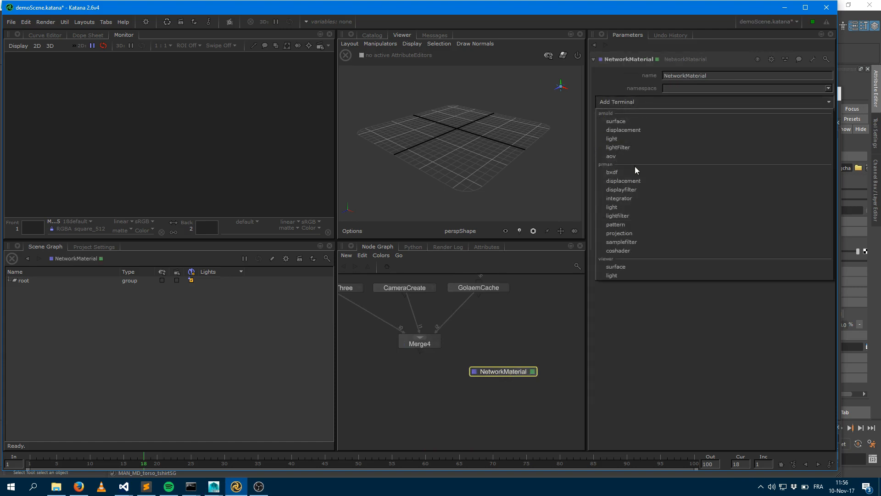
pyautogui.click(613, 172)
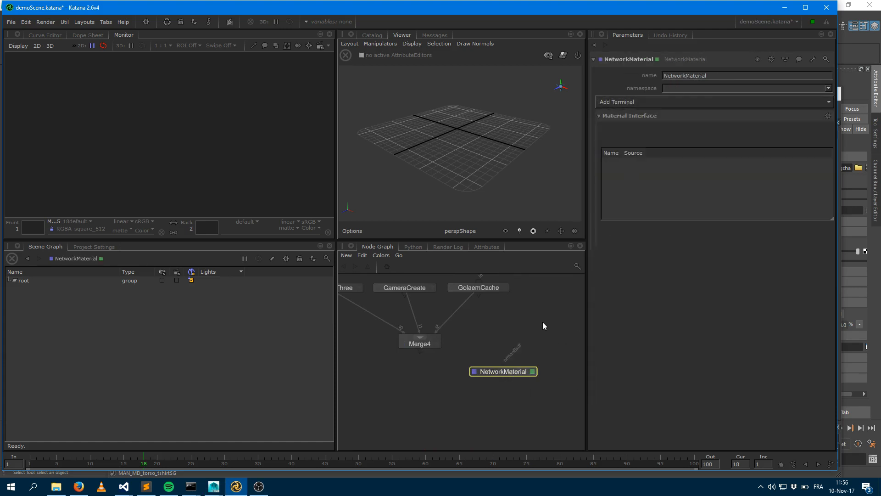
pyautogui.click(745, 75)
pyautogui.write('MAN_MD_torso_tshirtSG')
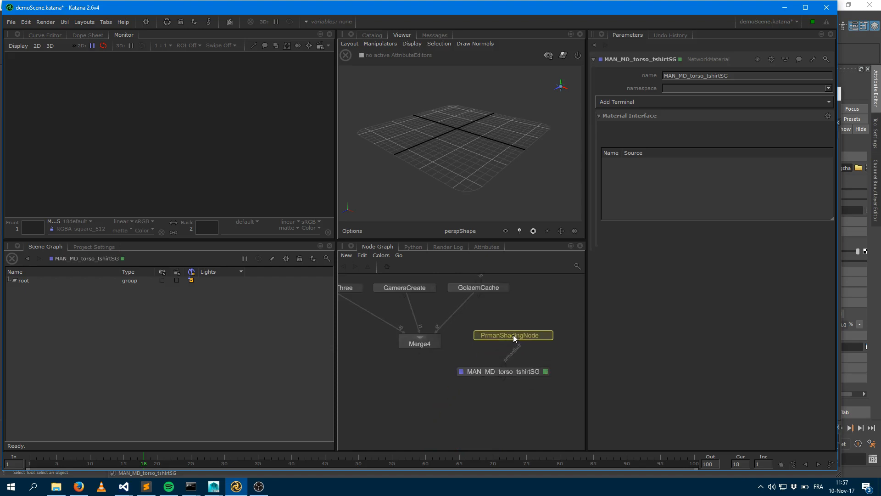
pyautogui.click(548, 335)
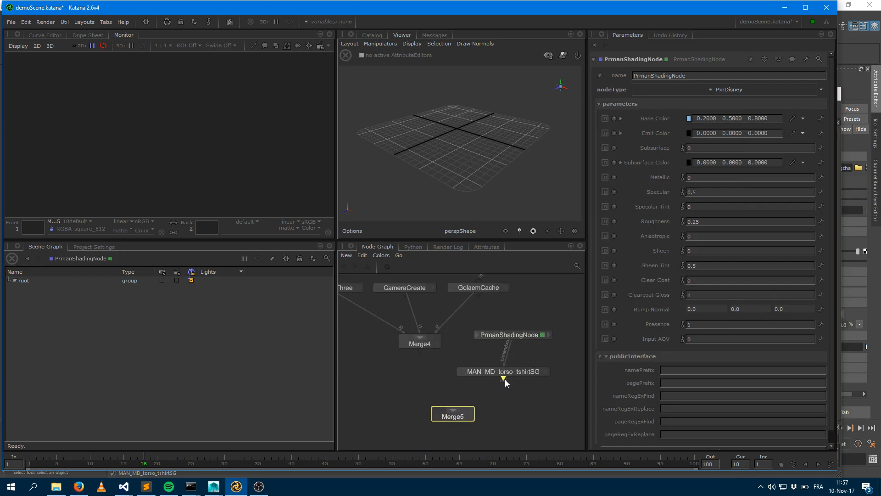
# Wire the MAN_MD_torso_tshirtSG material output into Merge5 alongside Merge4.
pyautogui.moveTo(503, 379); pyautogui.dragTo(453, 408)
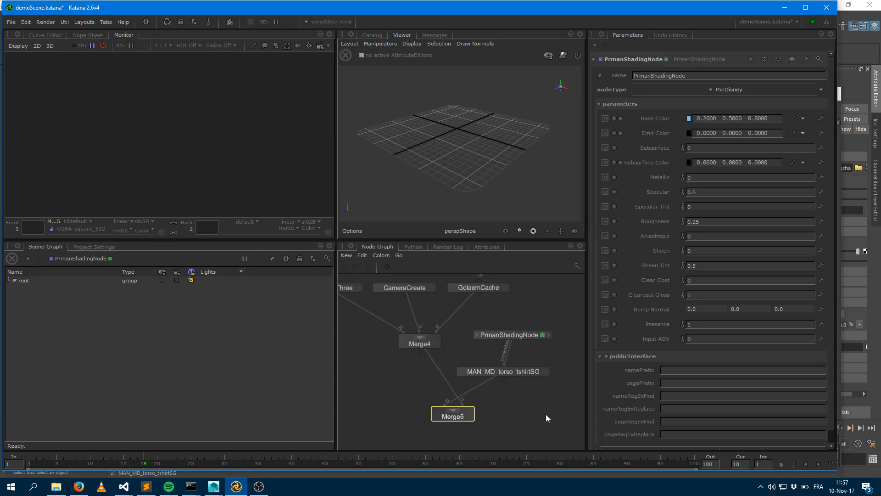
pyautogui.moveTo(511, 413)
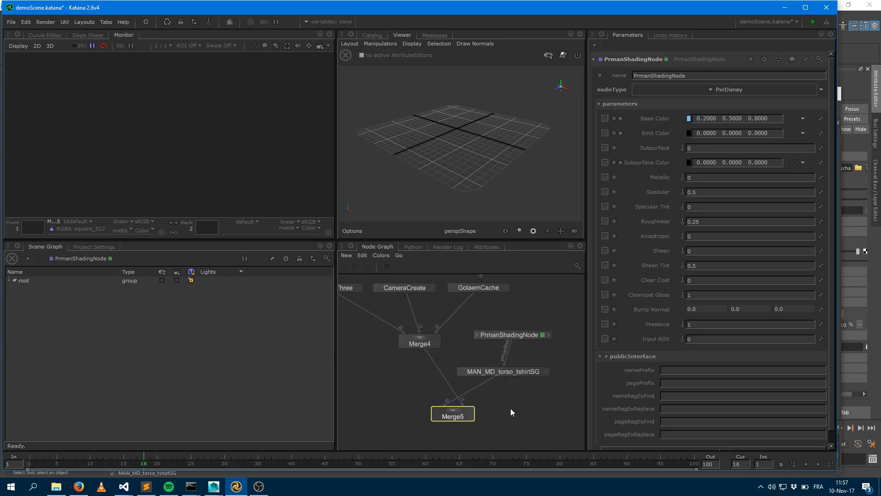
pyautogui.moveTo(504, 394)
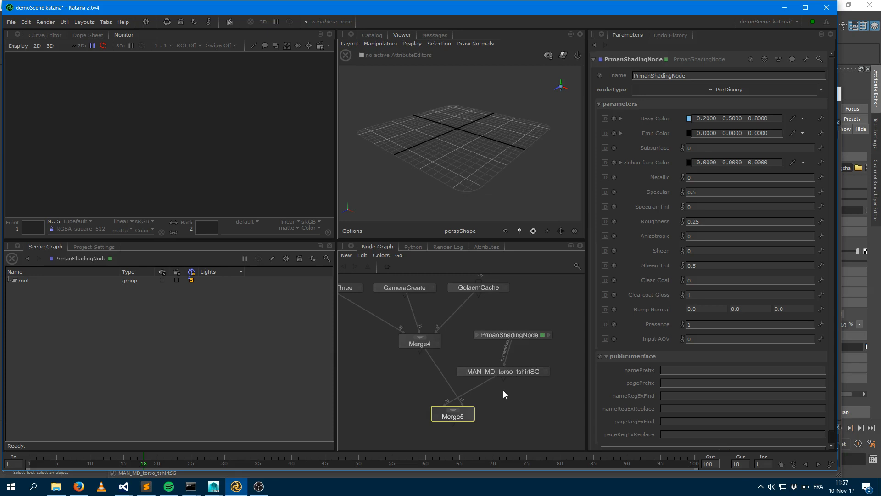
pyautogui.moveTo(513, 373)
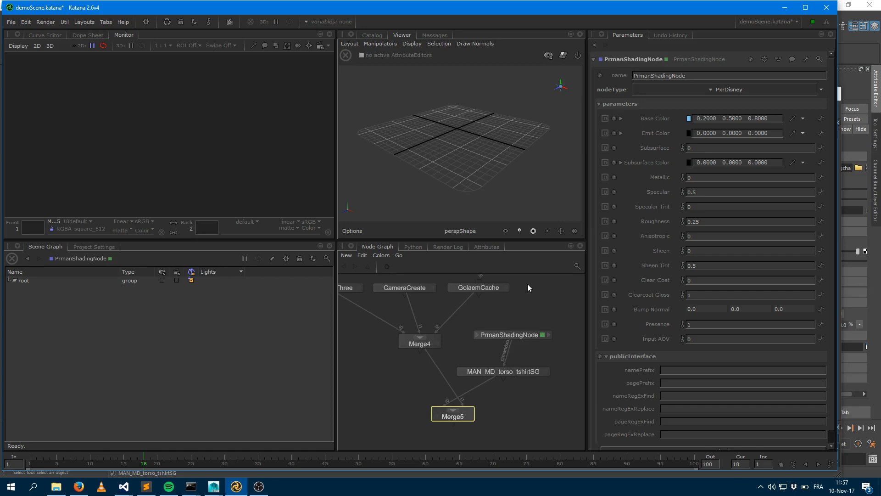
pyautogui.moveTo(527, 428)
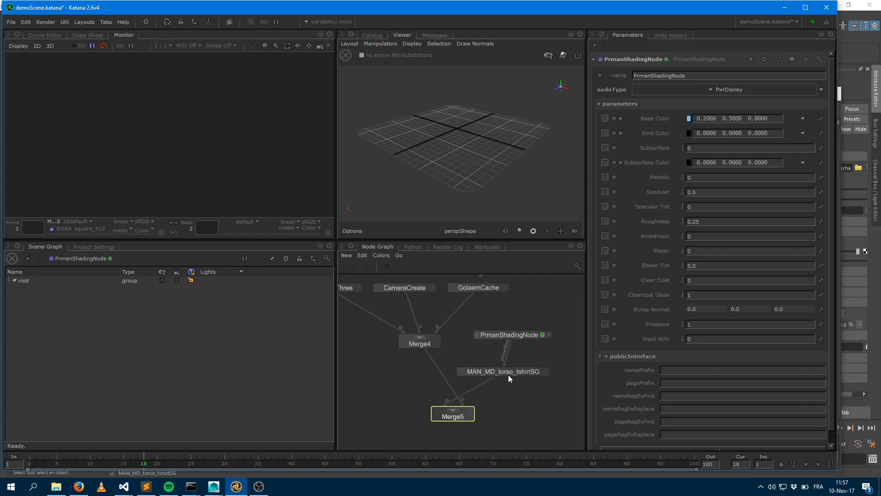
pyautogui.moveTo(518, 374)
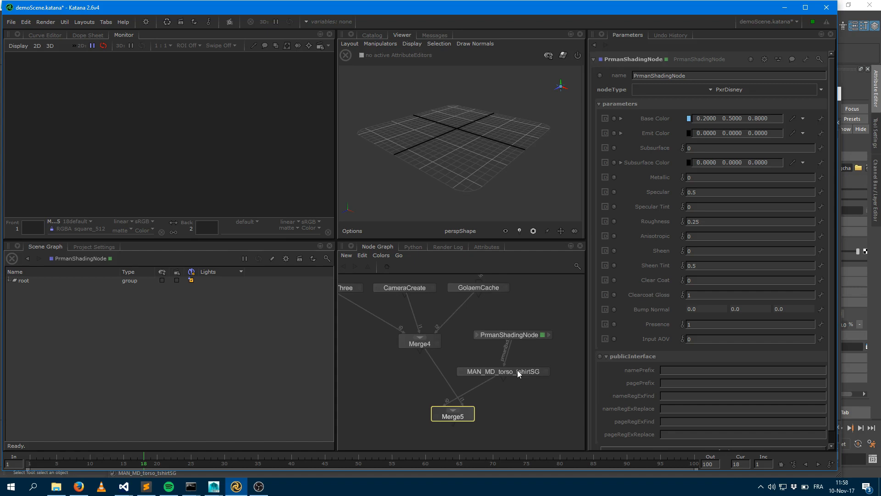
pyautogui.moveTo(529, 421)
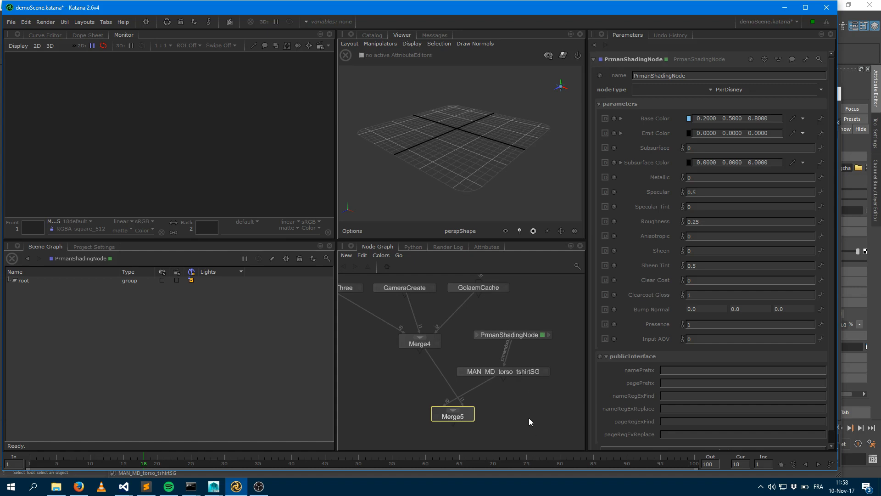
pyautogui.moveTo(527, 416)
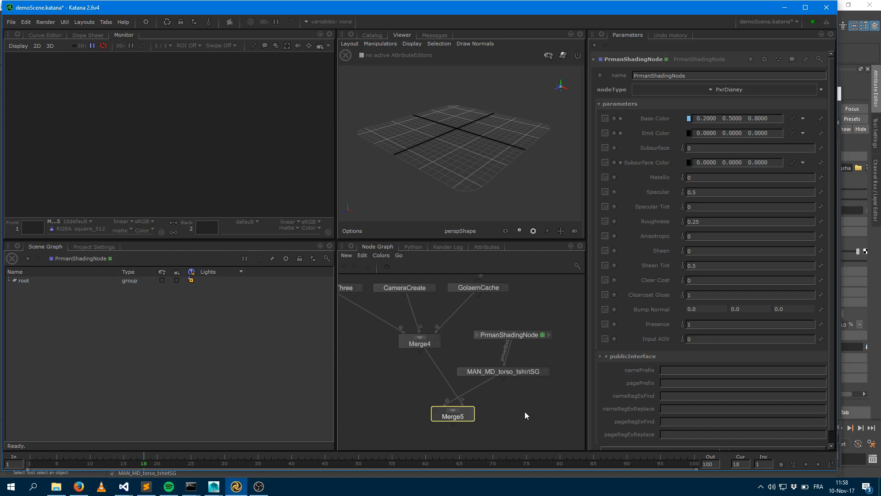
pyautogui.moveTo(522, 418)
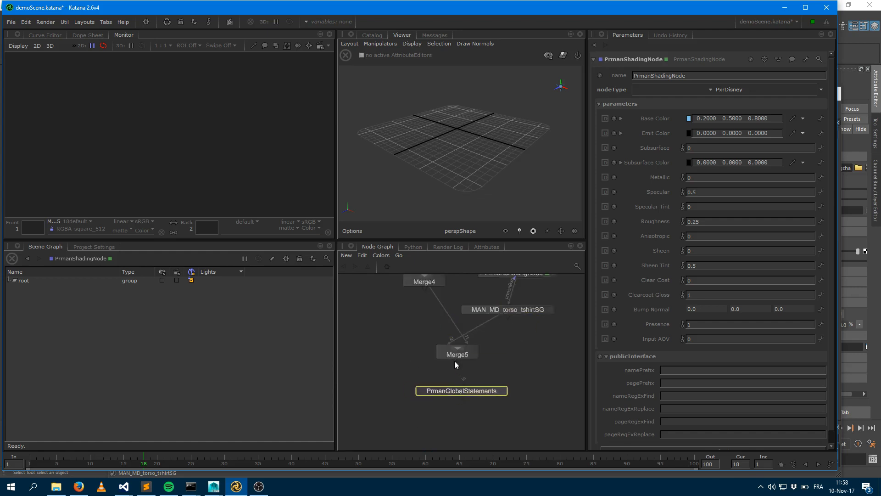
pyautogui.moveTo(462, 365)
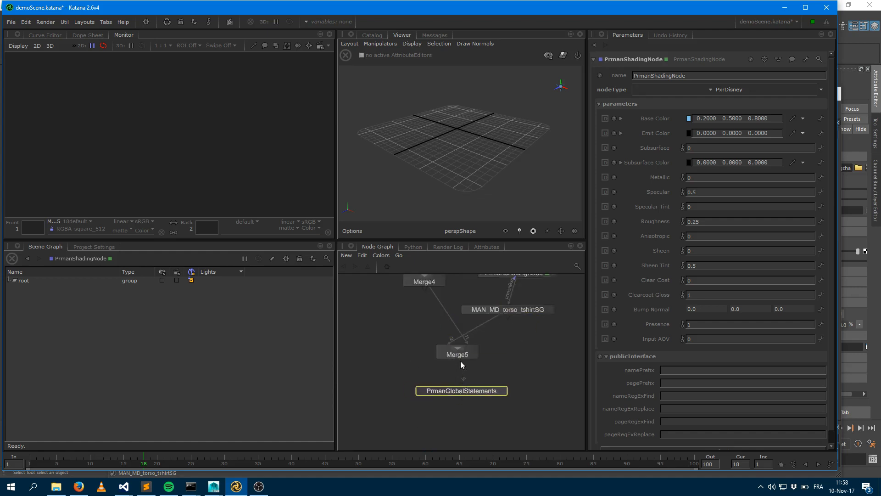
pyautogui.moveTo(693, 129)
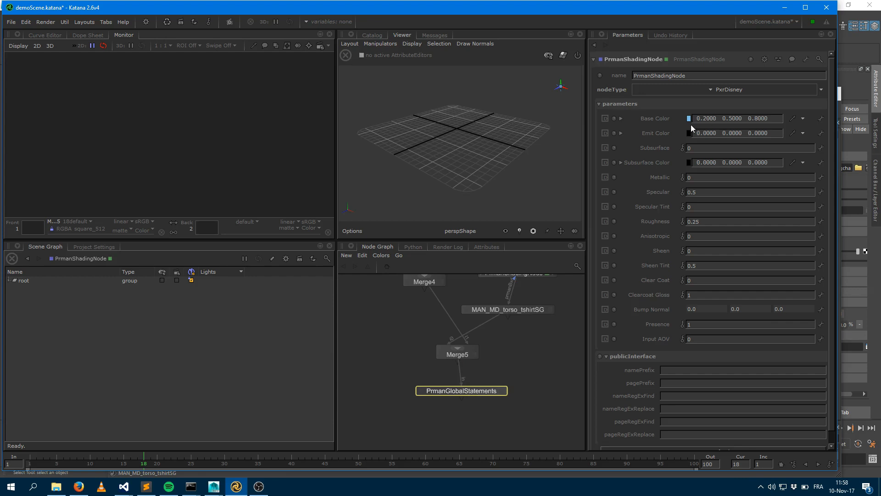
# Switch on exportTaggedMaterials in the PrmanGlobalStatements plugin group.
pyautogui.click(461, 390)
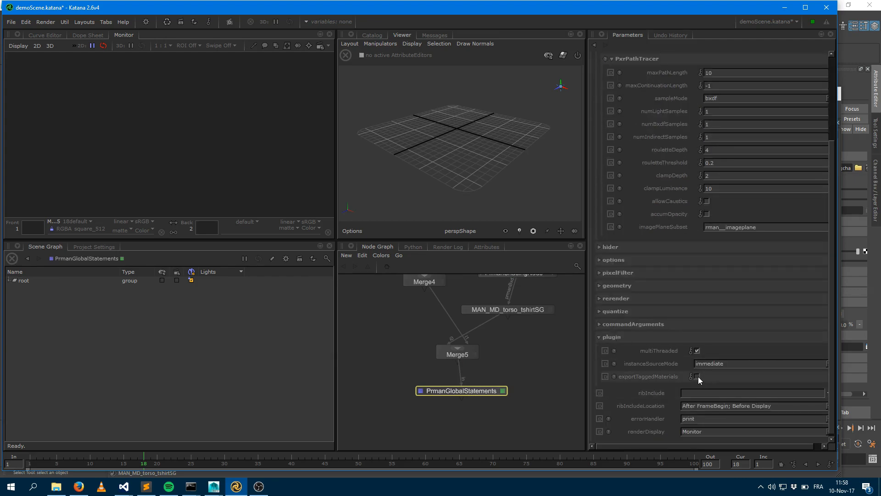
pyautogui.click(695, 376)
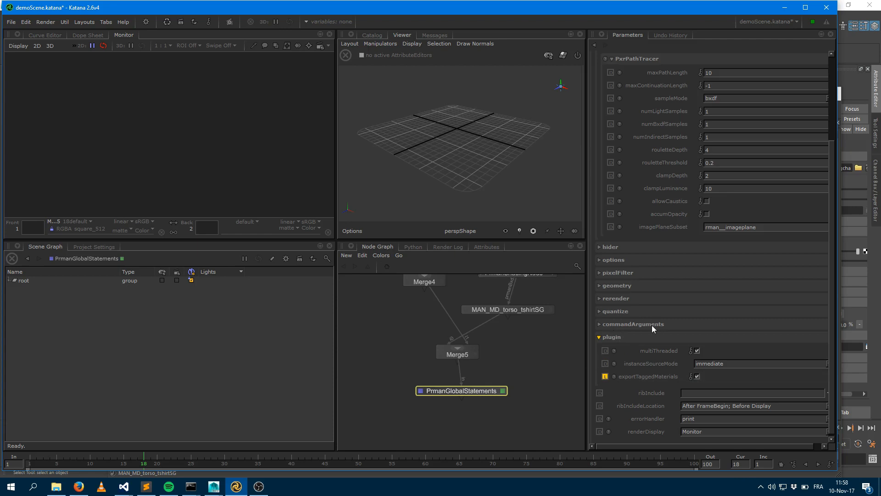
pyautogui.moveTo(598, 386)
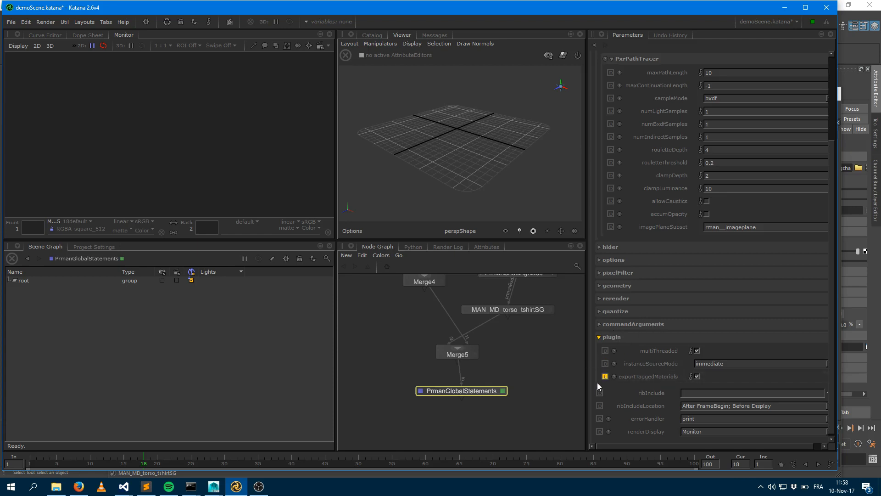
pyautogui.moveTo(632, 361)
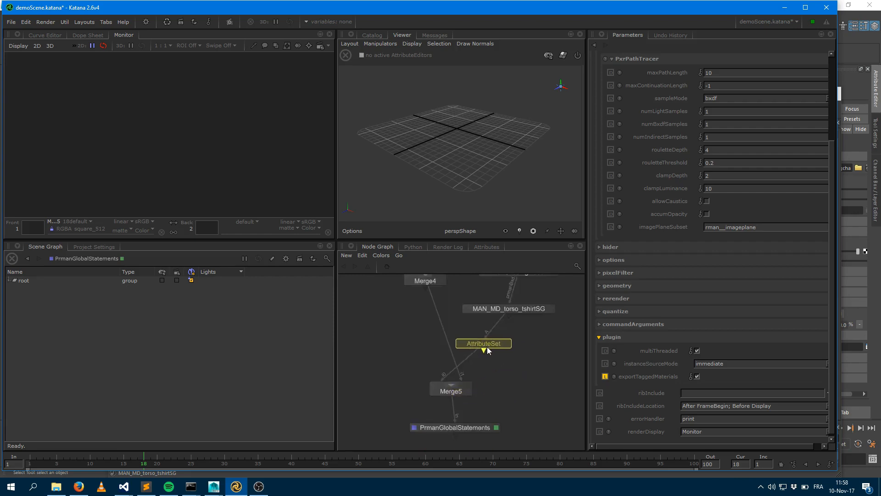
# Place an AttributeSet between the material and Merge5, adopting /root/materials/MAN_MD_torso_tshirtSG as its path.
pyautogui.click(482, 343)
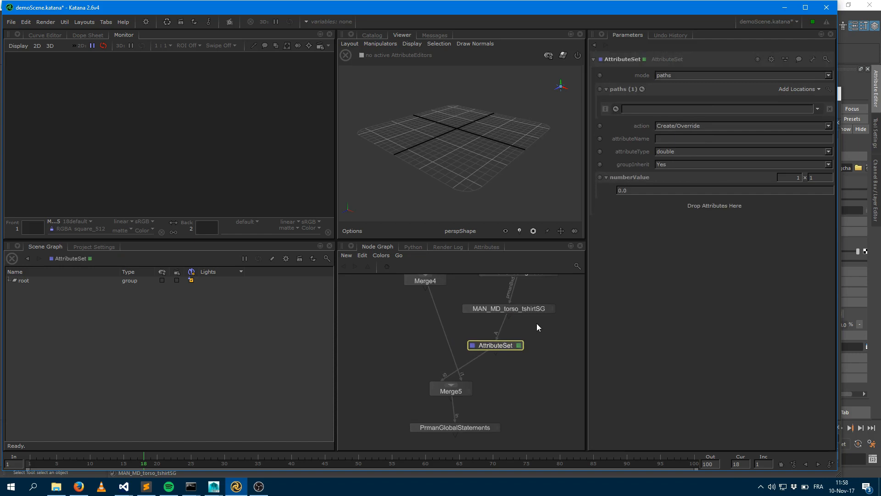
pyautogui.click(10, 281)
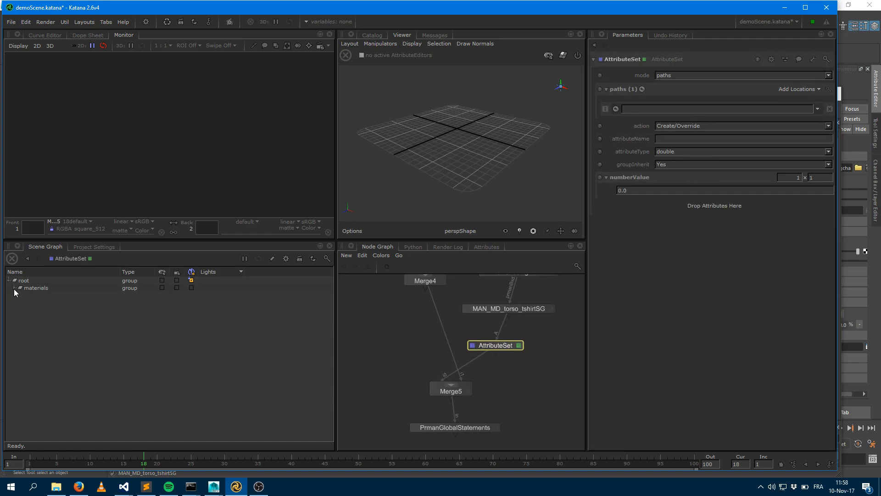
pyautogui.click(817, 110)
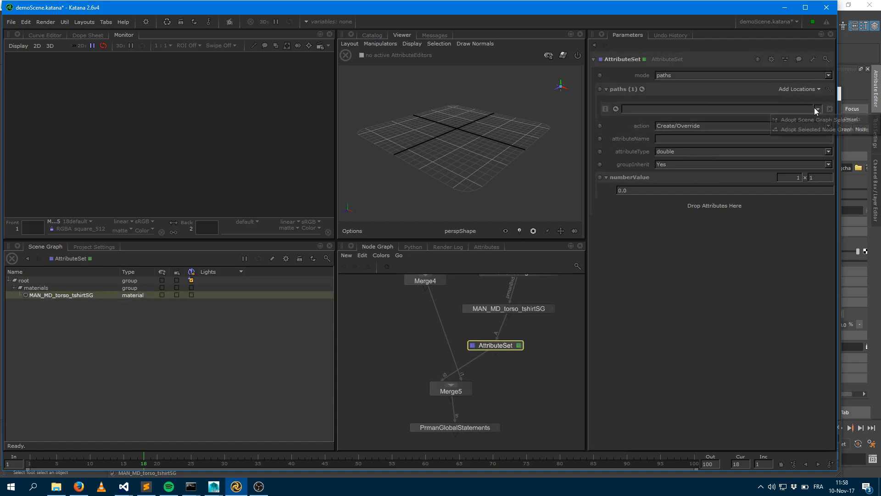
pyautogui.click(806, 120)
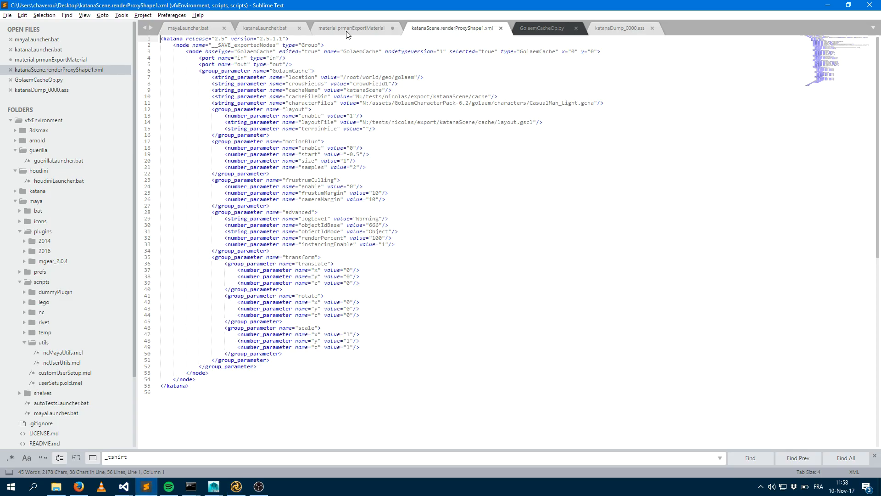
pyautogui.click(351, 28)
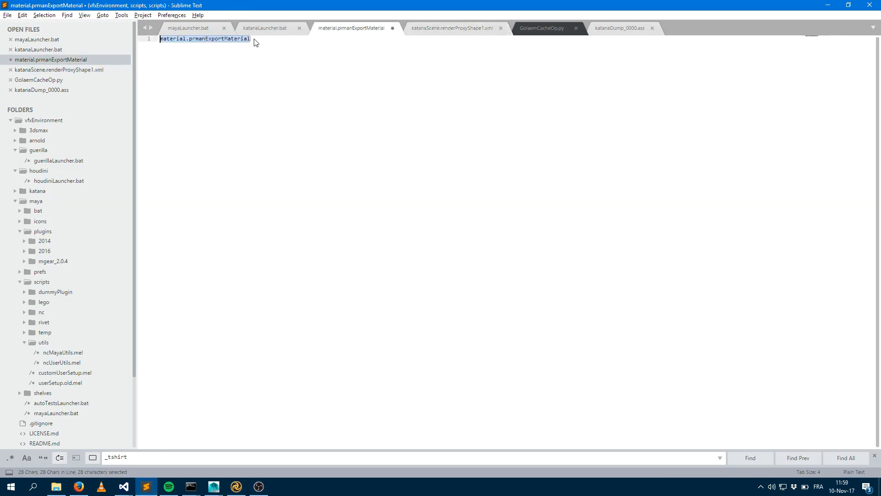
pyautogui.click(236, 486)
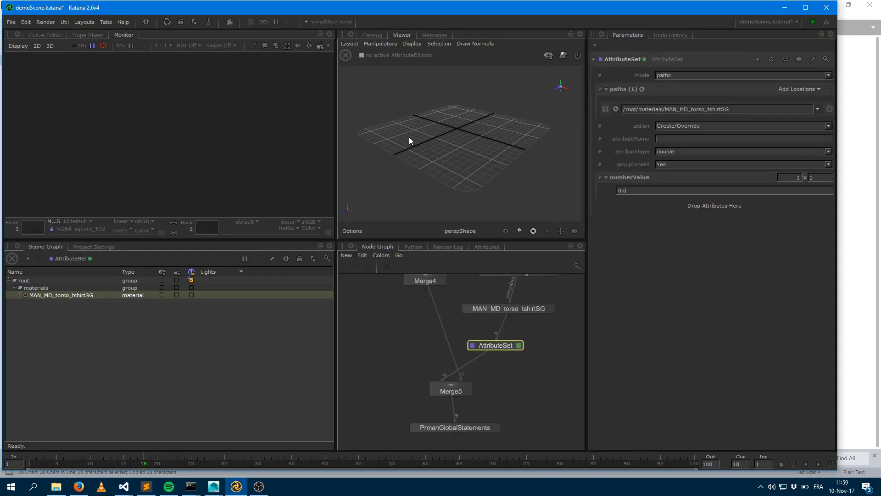
# Set attributeName material.prmanExportMaterial as integer 1.0, then render from PrmanGlobalStatements.
pyautogui.write('material.prmanExportMaterial')
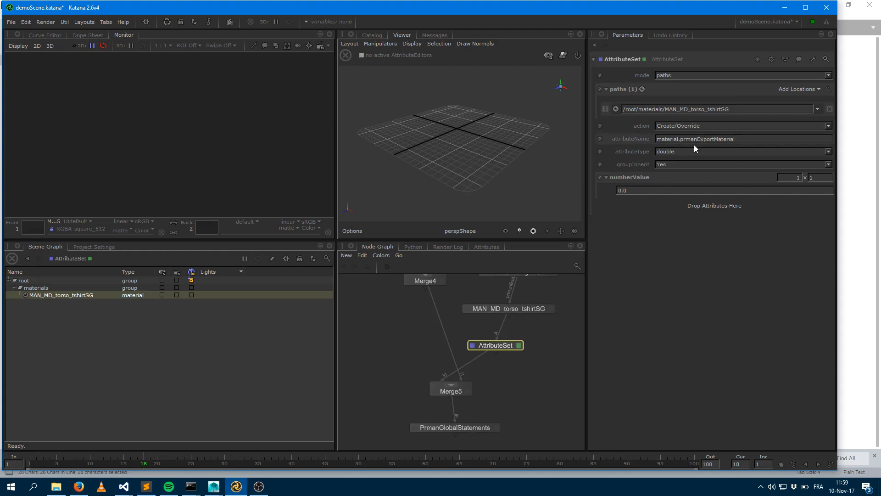
pyautogui.click(742, 152)
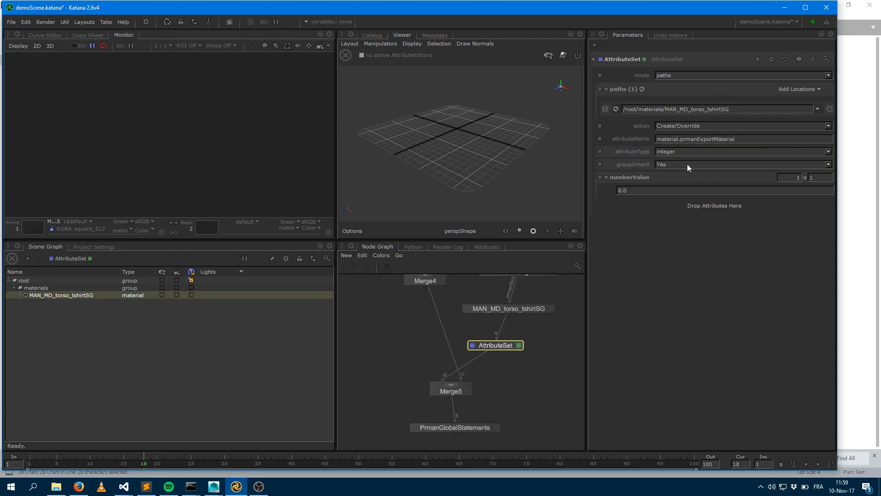
pyautogui.write('1.0')
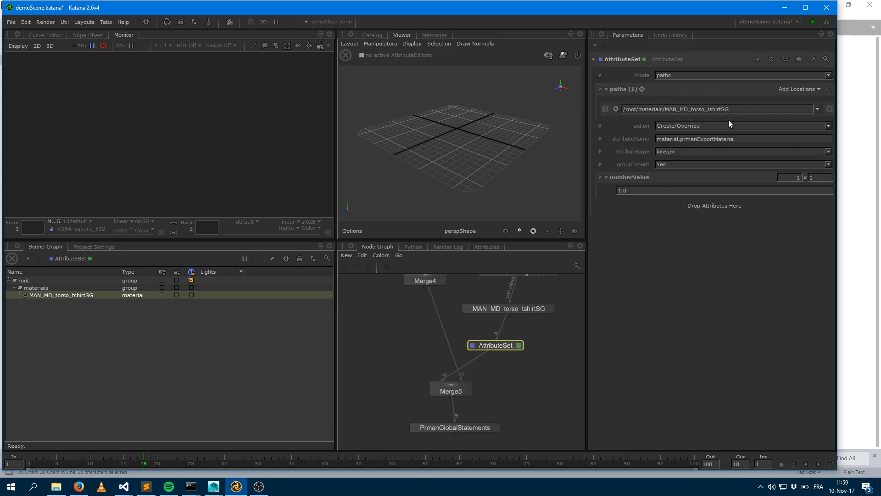
pyautogui.moveTo(691, 119)
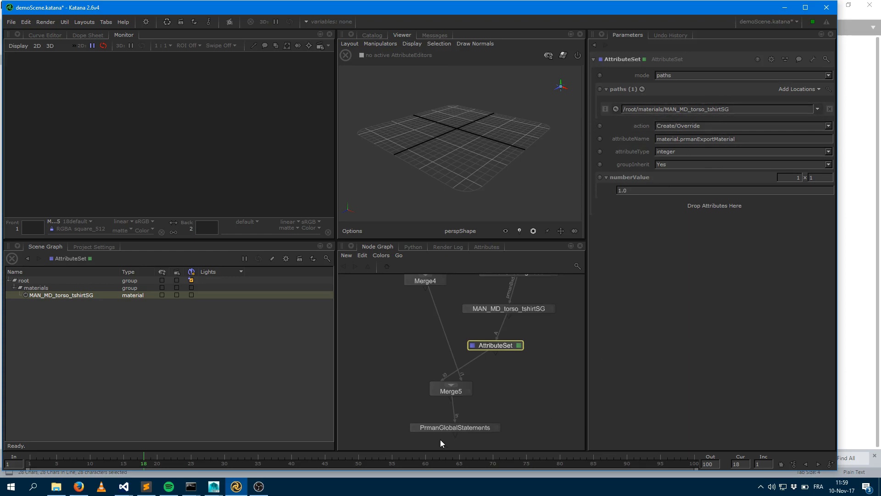
pyautogui.click(46, 22)
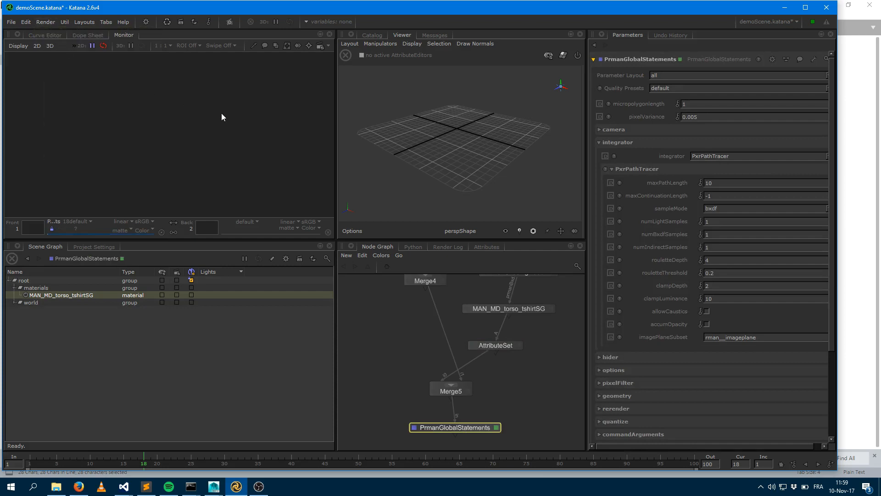
pyautogui.moveTo(256, 128)
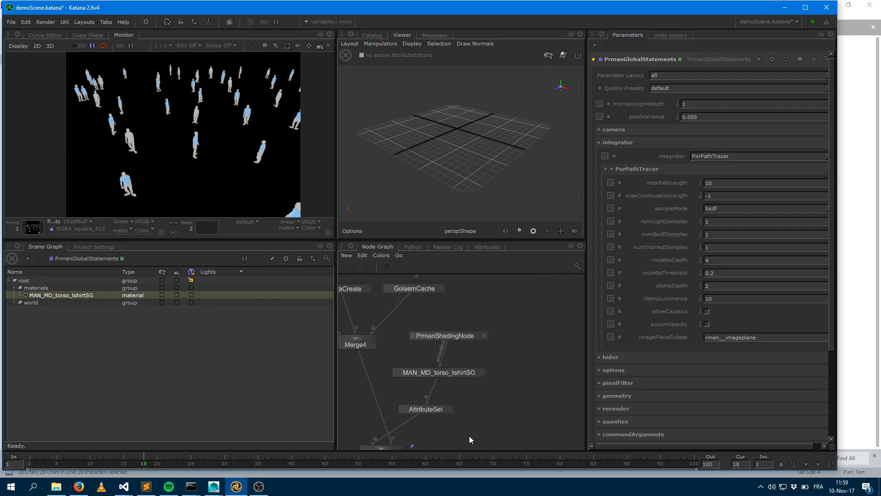
pyautogui.moveTo(318, 278)
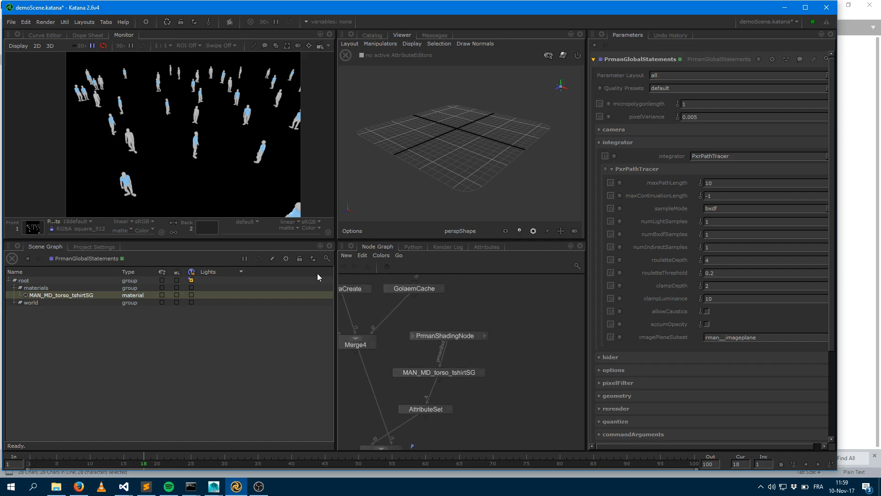
pyautogui.moveTo(455, 347)
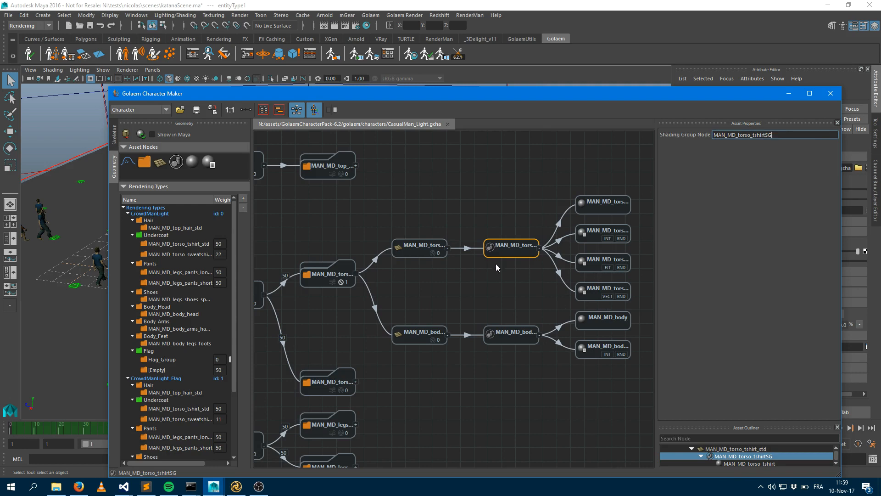
pyautogui.moveTo(547, 266)
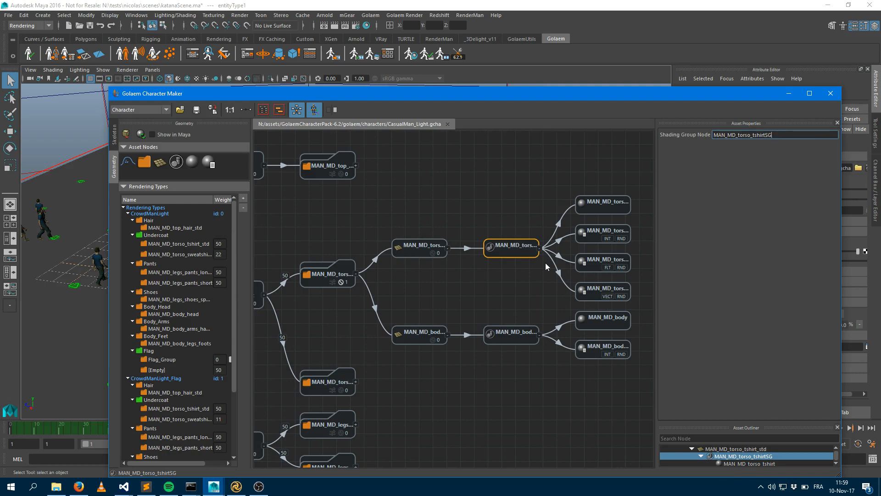
# Select the VECT RND shader attribute node and copy its name MAN_MD_torso_tshirt_textureColor.
pyautogui.click(602, 292)
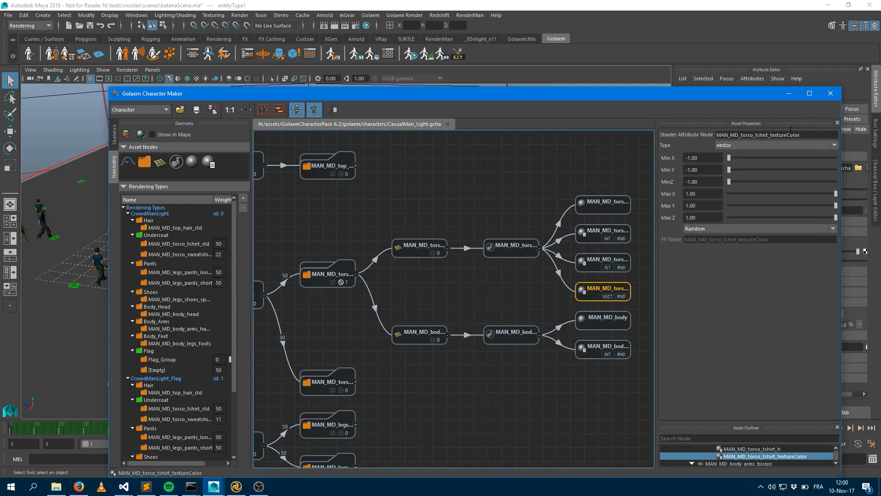
pyautogui.rightClick(747, 135)
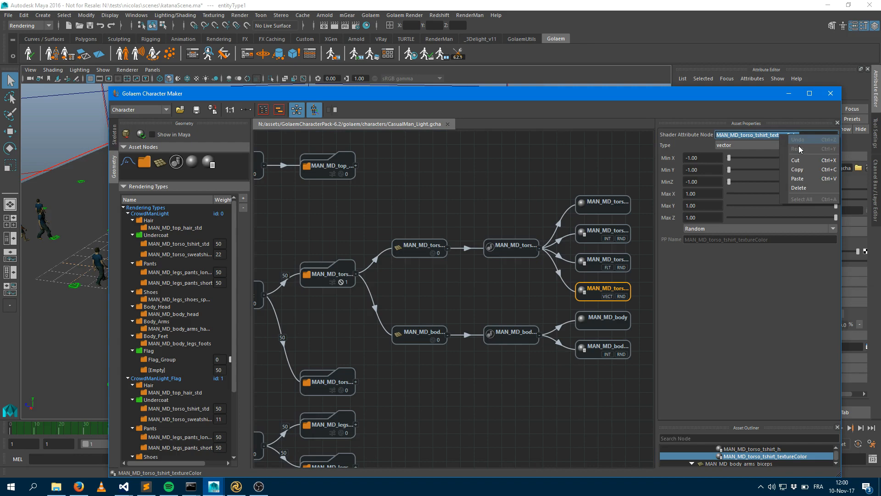
pyautogui.click(798, 149)
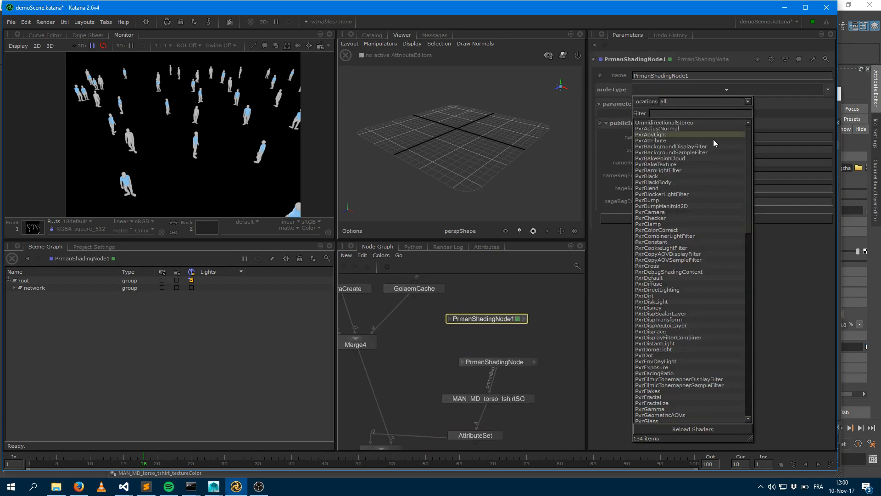
# Make the new shading node a PxrAttribute reading MAN_MD_torso_tshirt_textureColor and connect it into the PxrDisney shader.
pyautogui.click(653, 141)
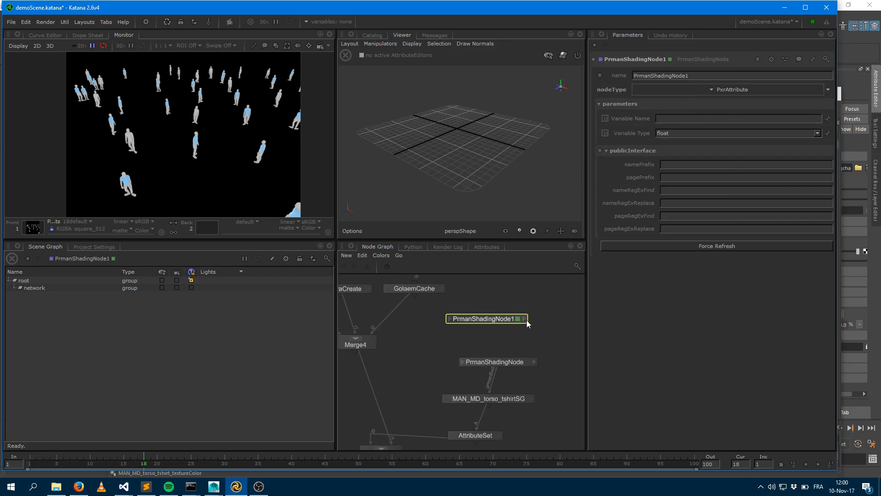
pyautogui.click(520, 318)
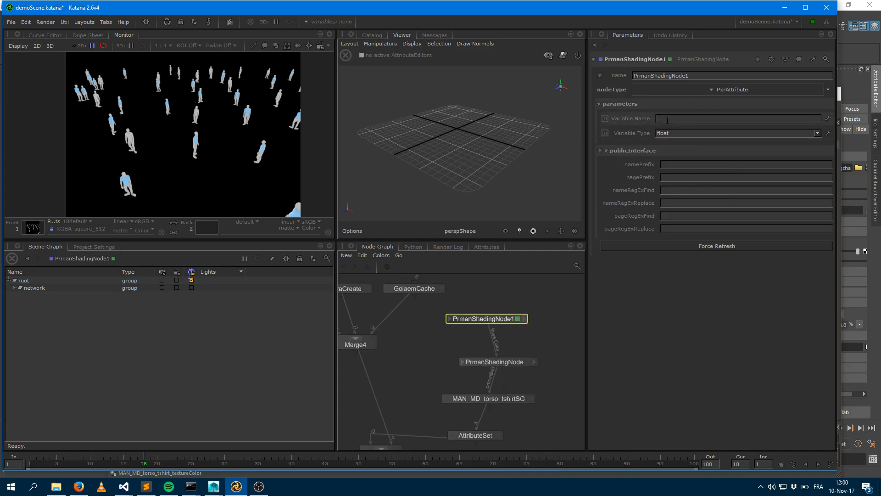
pyautogui.write('MAN_MD_torso_tshirt_textureColor')
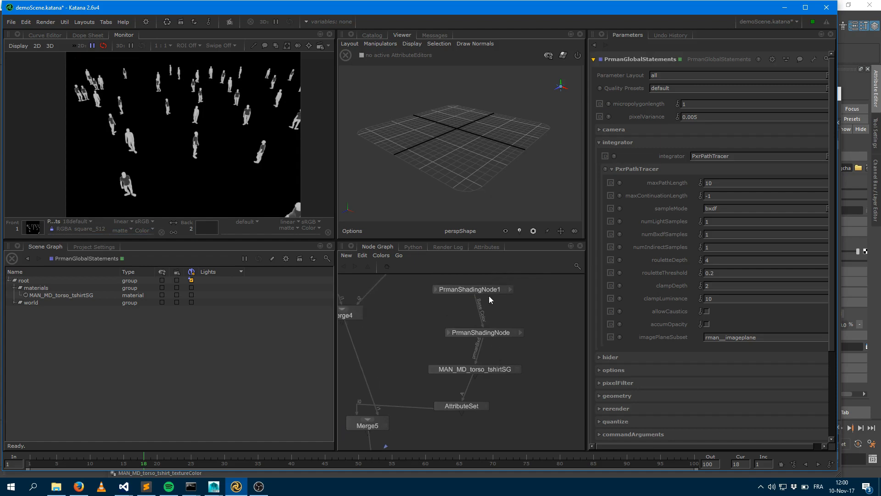
# Change the PxrAttribute Variable Type from float to vector, confirming against Character Maker.
pyautogui.click(472, 289)
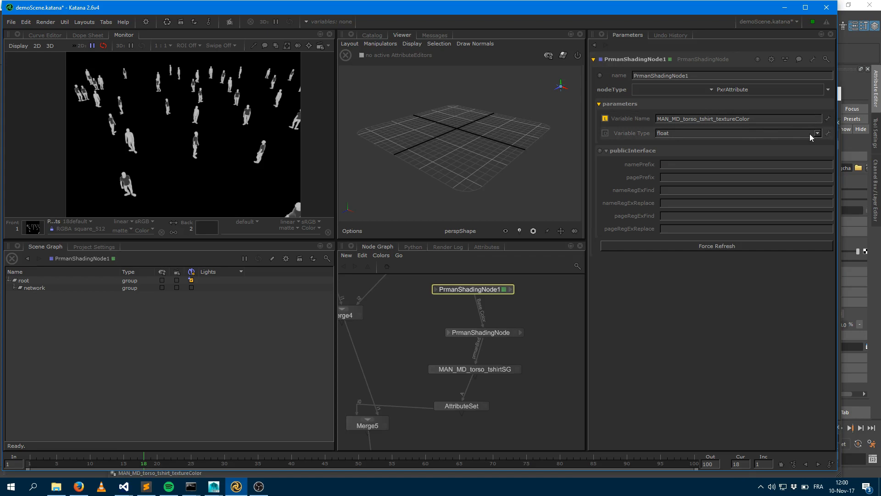
pyautogui.click(815, 133)
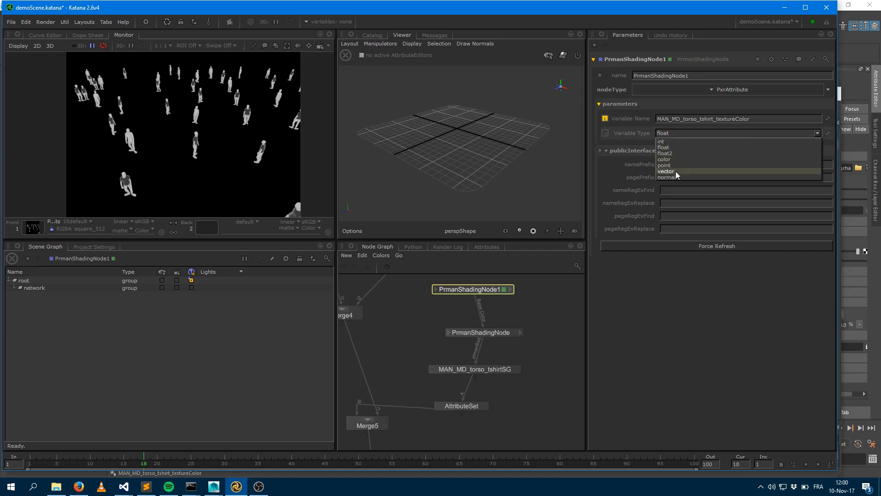
pyautogui.click(666, 171)
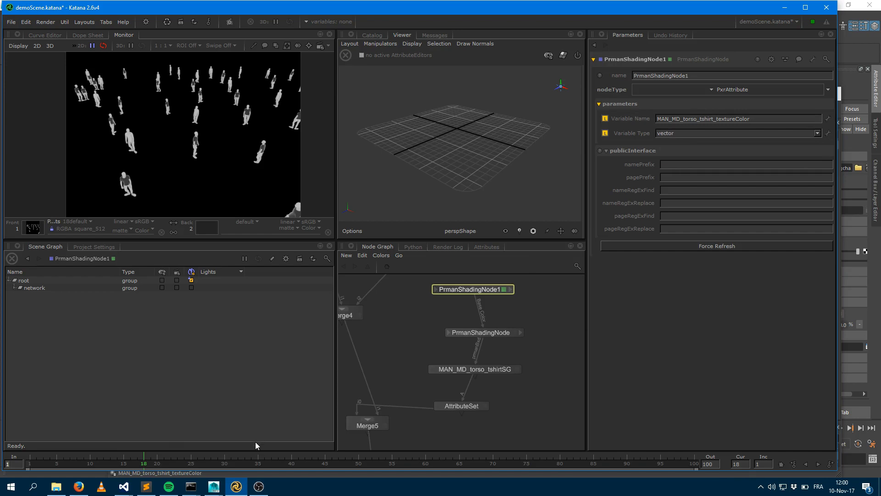
pyautogui.click(213, 487)
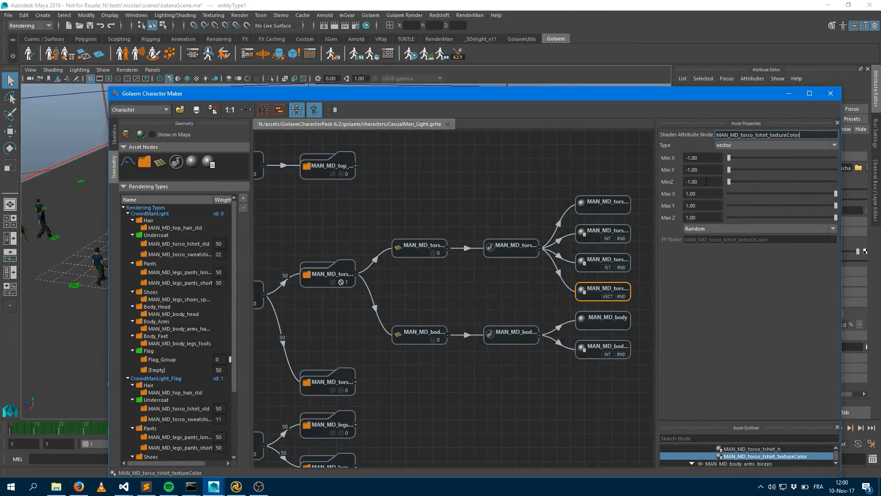
pyautogui.click(236, 486)
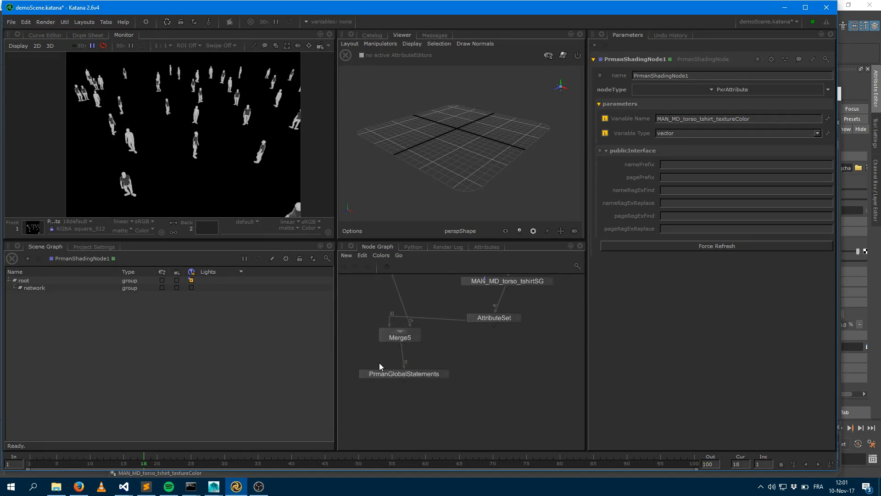
# Launch Preview Render View Node to render the crowd with randomly coloured t-shirts.
pyautogui.click(46, 21)
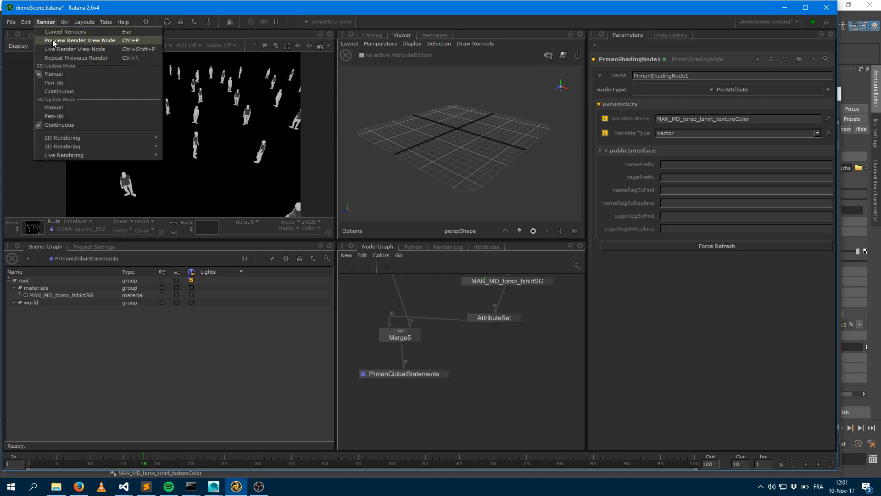
pyautogui.click(79, 40)
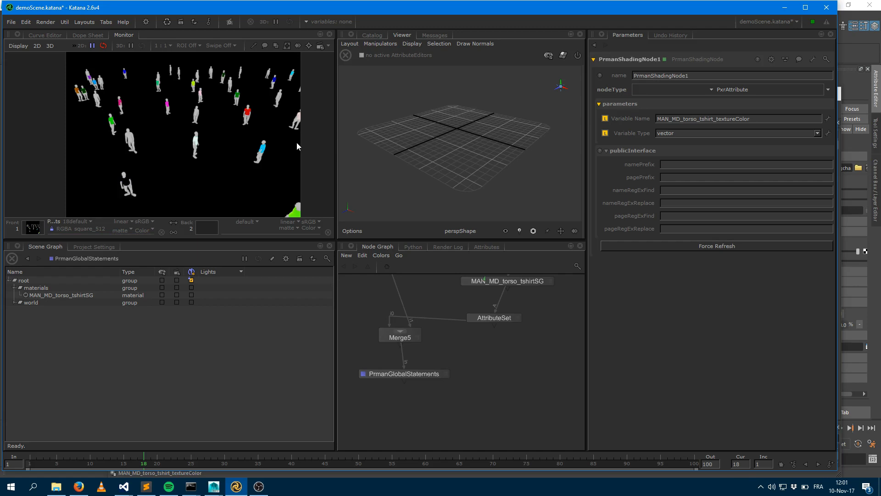
pyautogui.moveTo(458, 332)
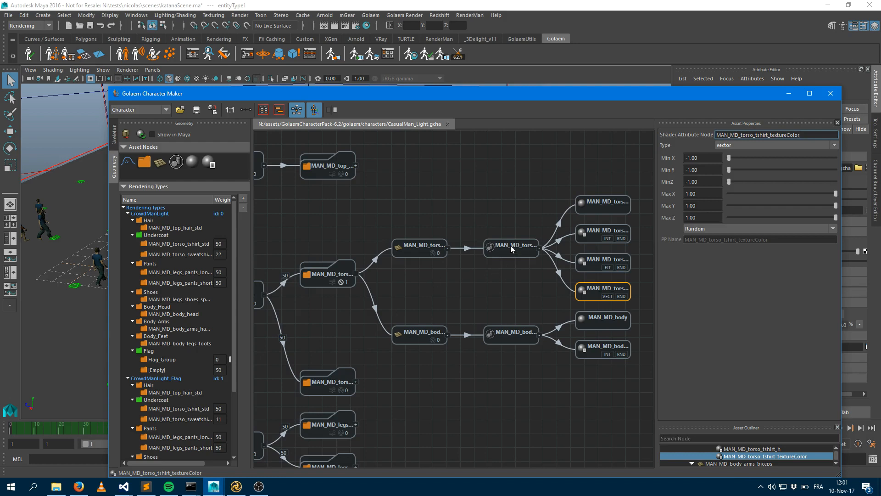
# Read the shading group name MAN_MD_torso_tshirtSG in Asset Properties and return to Katana.
pyautogui.click(510, 246)
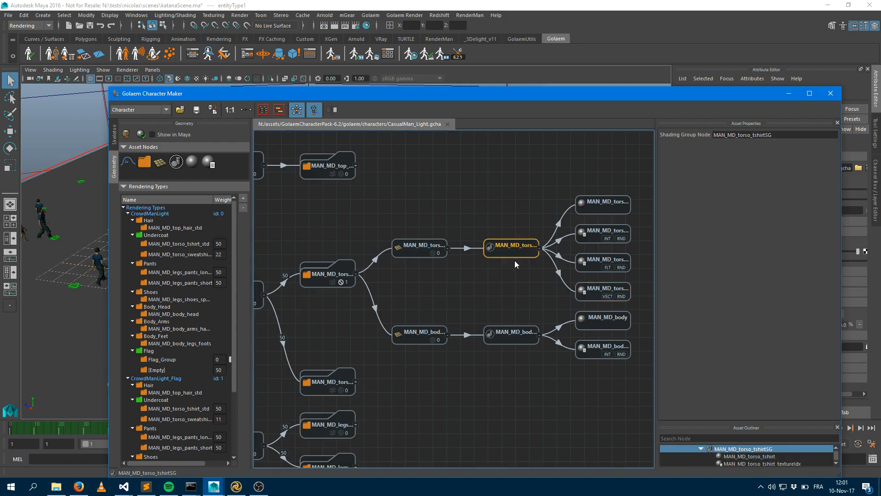
pyautogui.moveTo(503, 257)
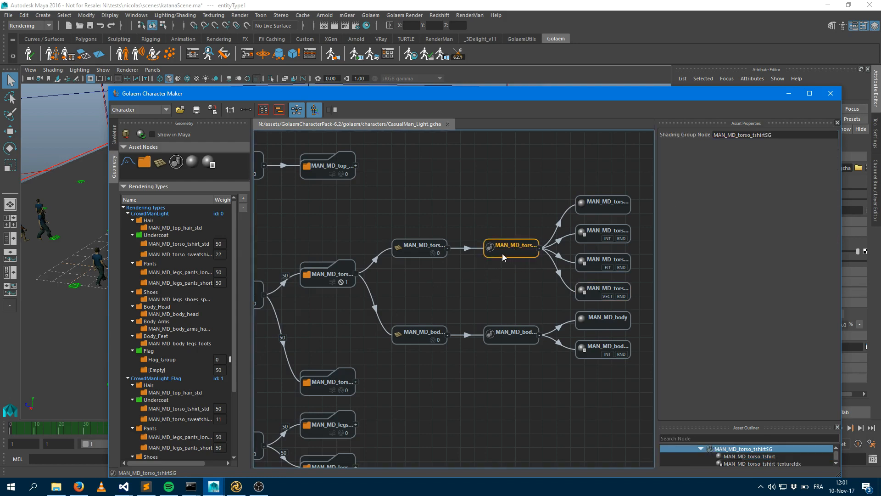
pyautogui.moveTo(503, 257)
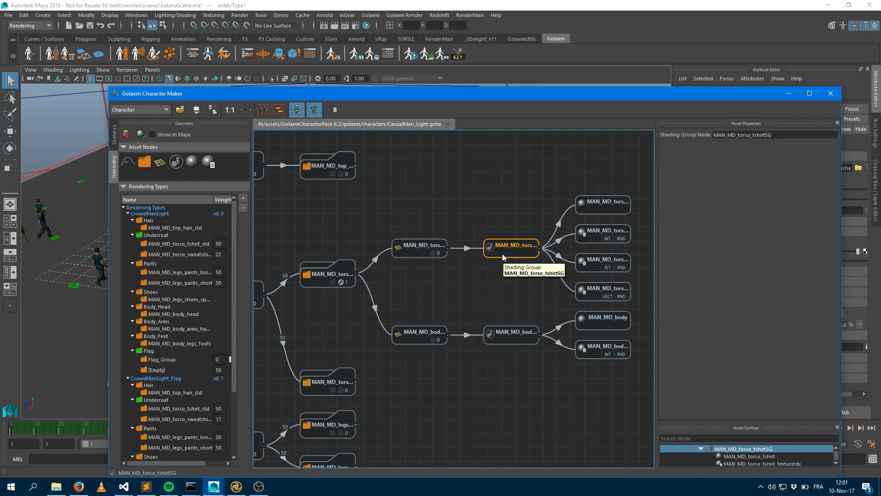
pyautogui.moveTo(502, 257)
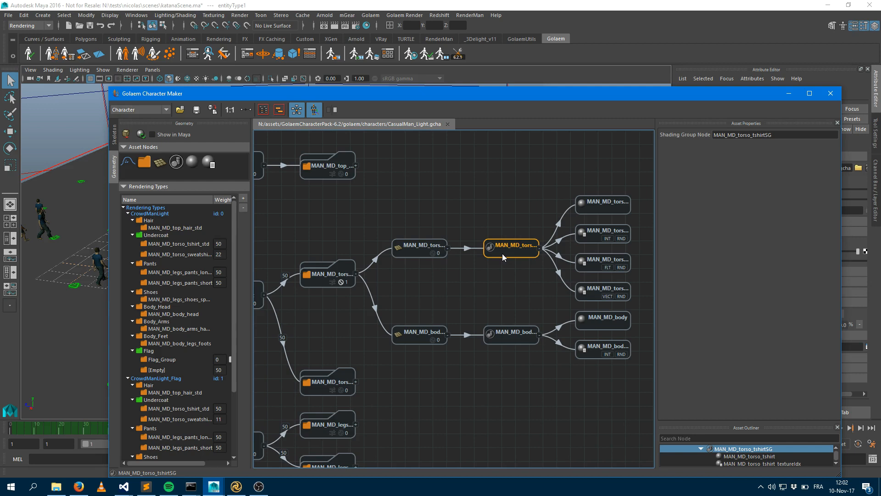
pyautogui.click(235, 486)
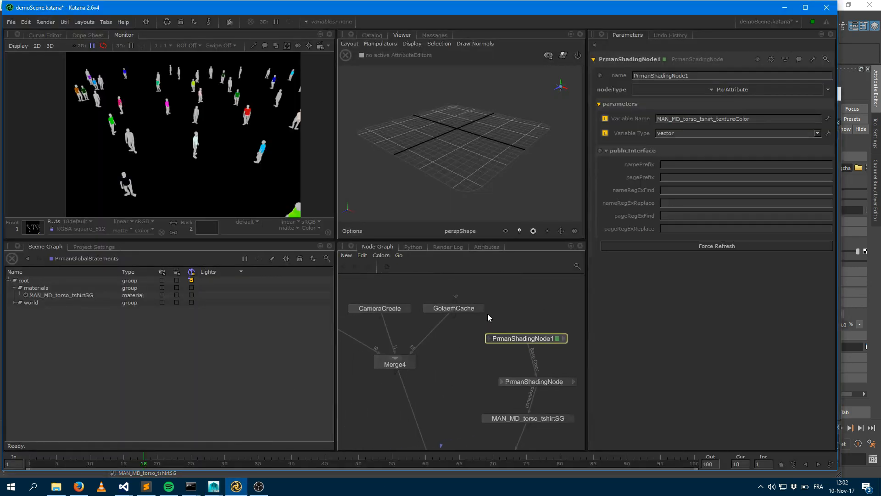
# Show the GolaemCache node's parameters, then go back to Golaem Character Maker.
pyautogui.click(453, 308)
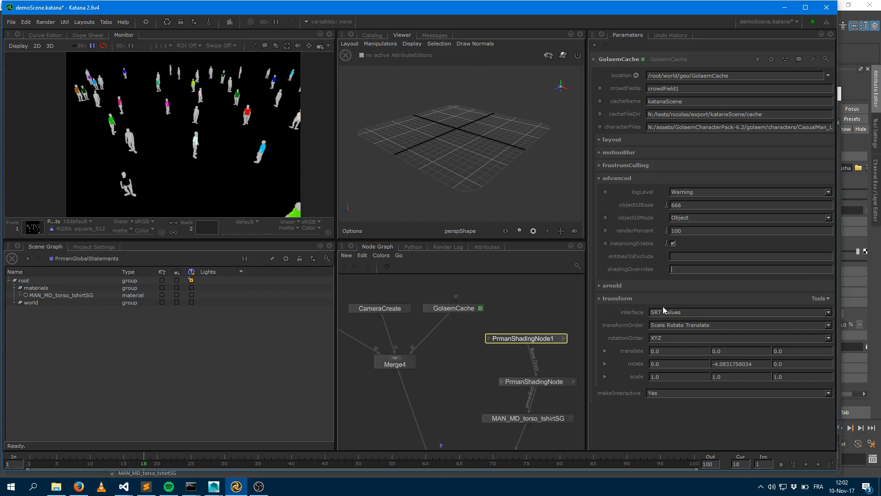
pyautogui.click(212, 486)
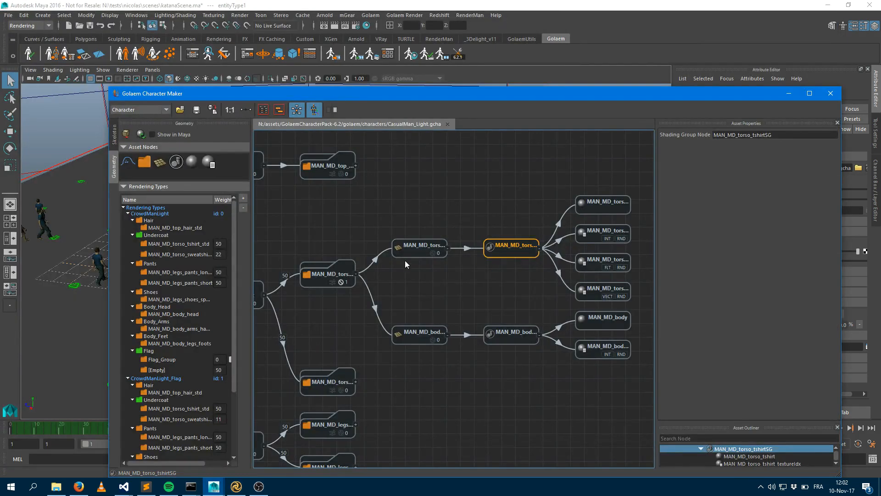
# Read the mesh asset name MAN_MD_torso_tshirt_std in Asset Properties and return to Katana.
pyautogui.click(419, 247)
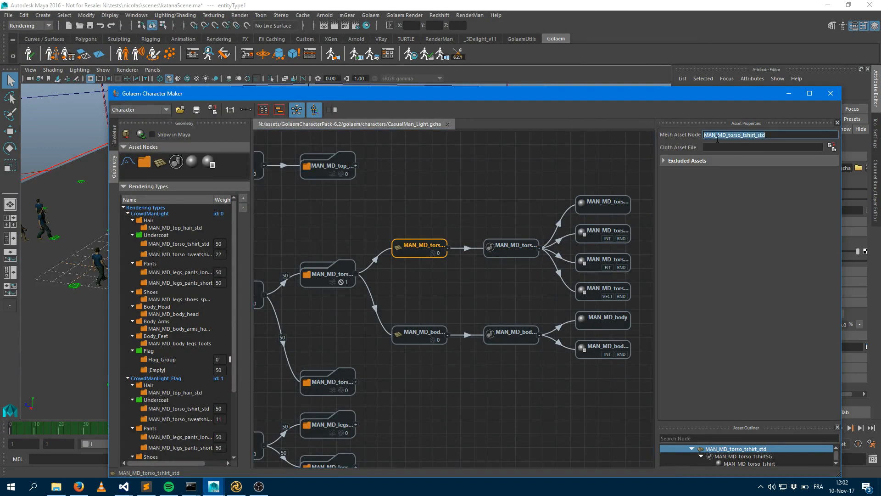
pyautogui.moveTo(763, 187)
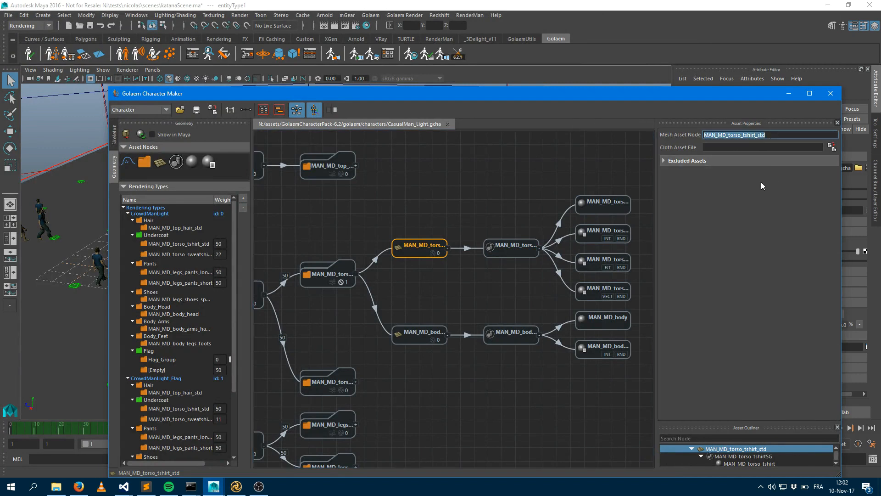
pyautogui.moveTo(755, 172)
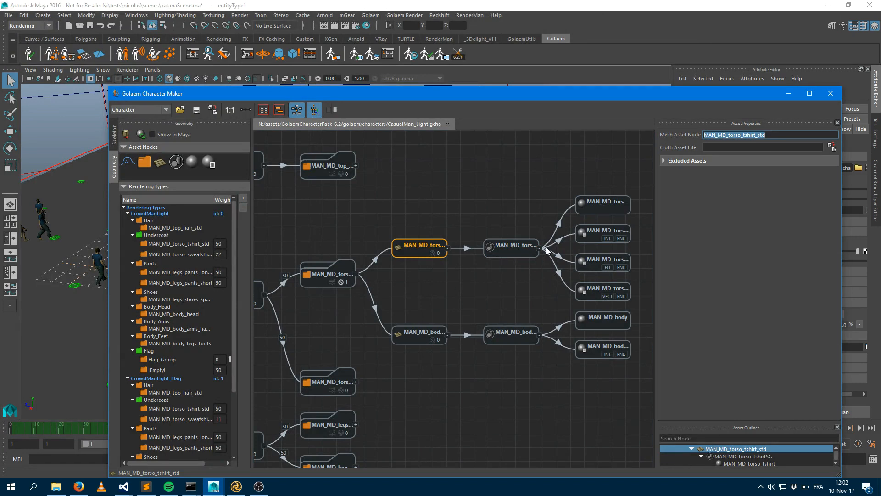
pyautogui.moveTo(509, 252)
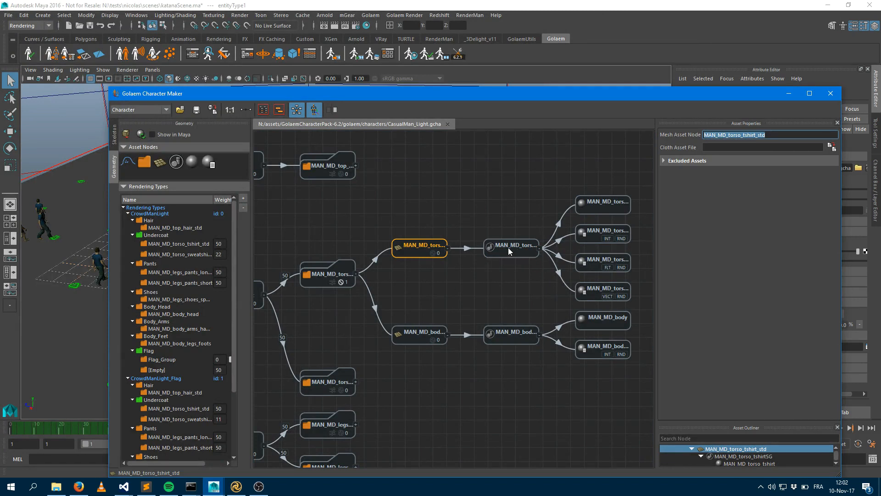
pyautogui.click(235, 486)
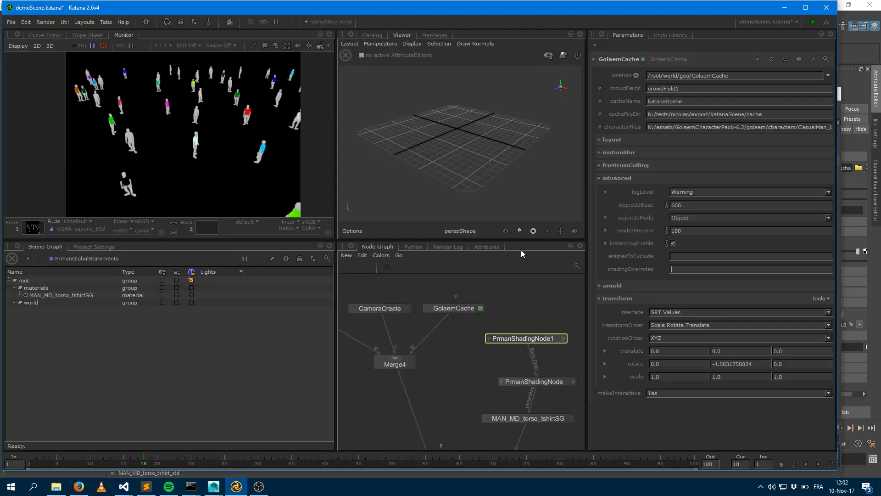
pyautogui.moveTo(465, 127)
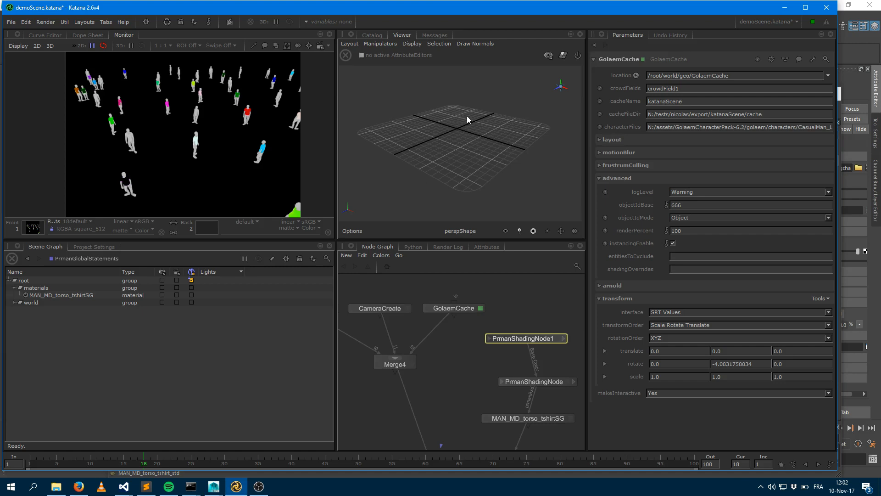
pyautogui.moveTo(570, 315)
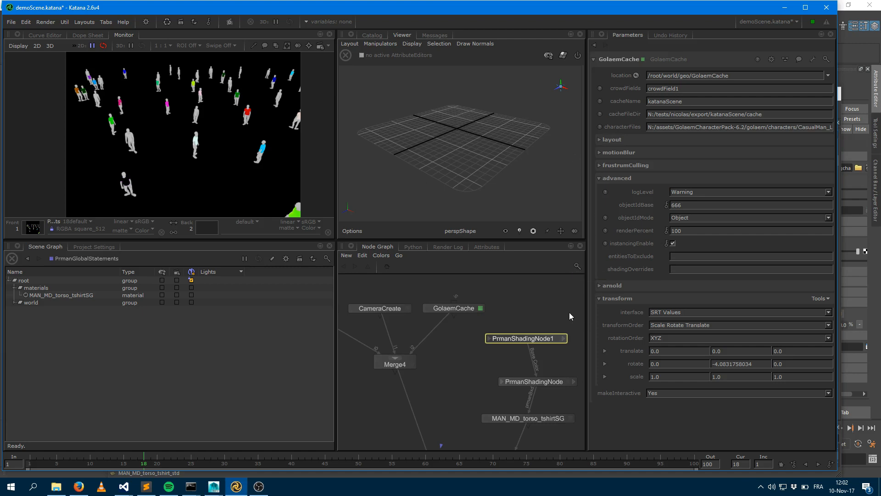
# Enter shadingOverrides MAN_MD_torso_tshirt_std,MAN_MD_tshirtSG on GolaemCache, with the material renamed MAN_MD_tshirtSG.
pyautogui.write('MAN_MD_torso_tshirt_std')
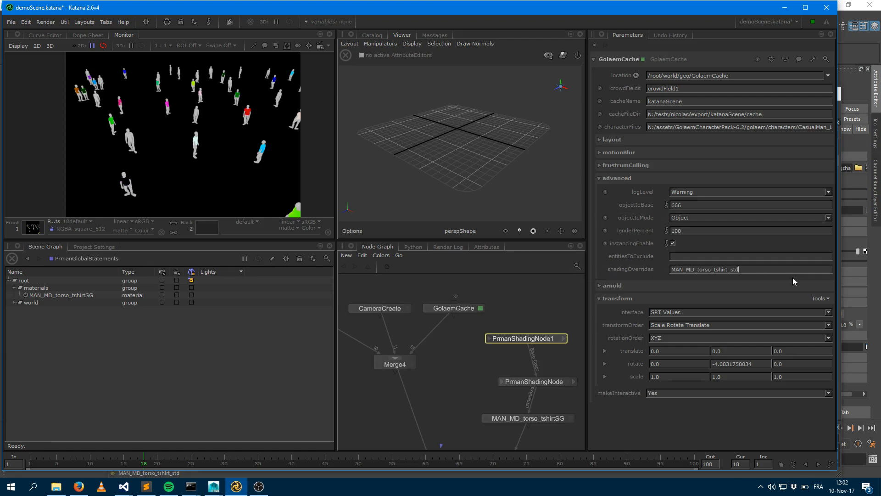
pyautogui.write(',')
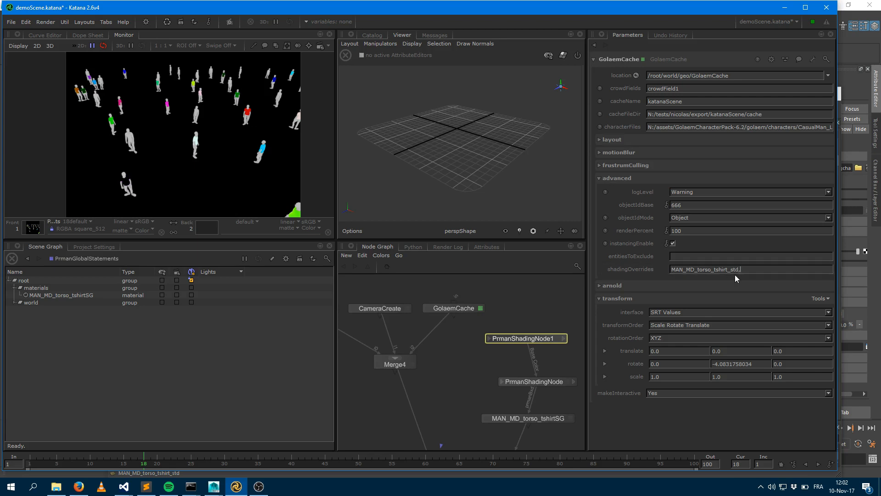
pyautogui.moveTo(476, 368)
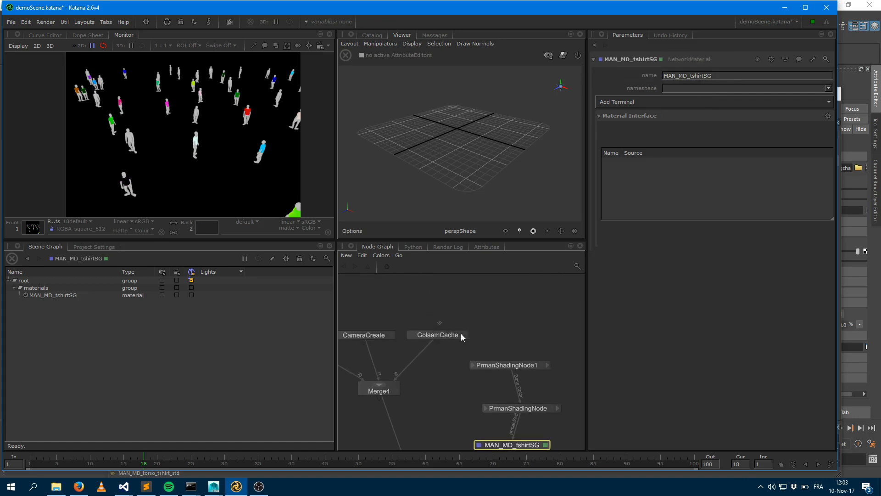
pyautogui.click(437, 334)
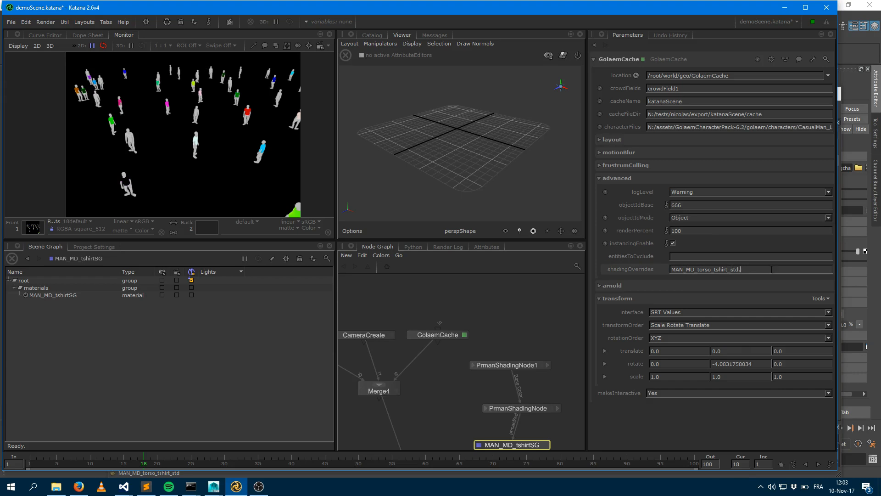
pyautogui.write(',MAN_MD_tshirtSG')
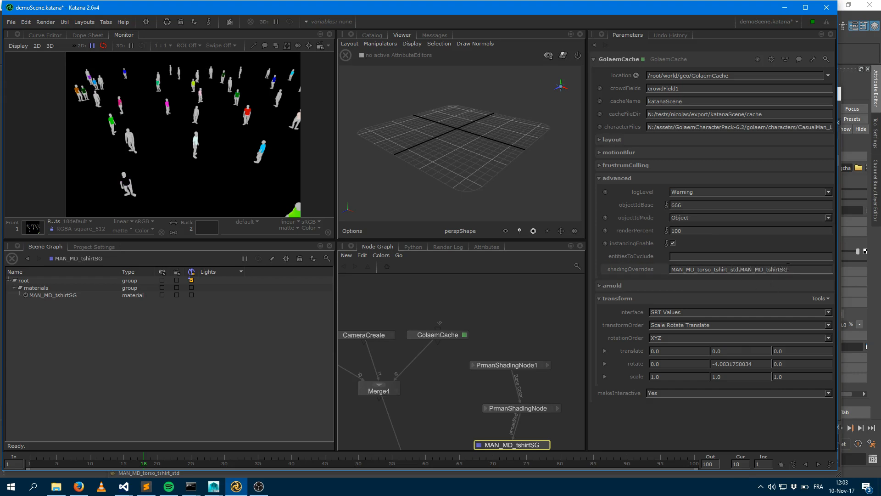
pyautogui.click(747, 269)
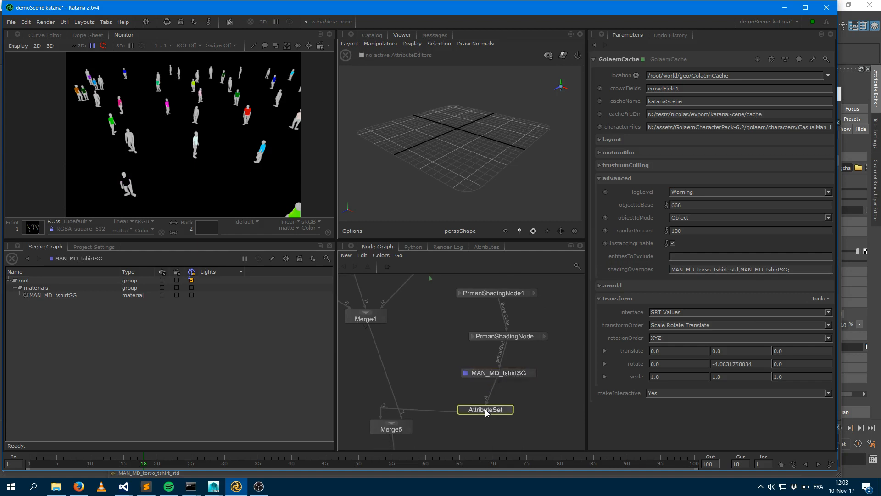
# Adopt /root/materials/MAN_MD_tshirtSG as the AttributeSet path via the Scene Graph selection.
pyautogui.click(485, 409)
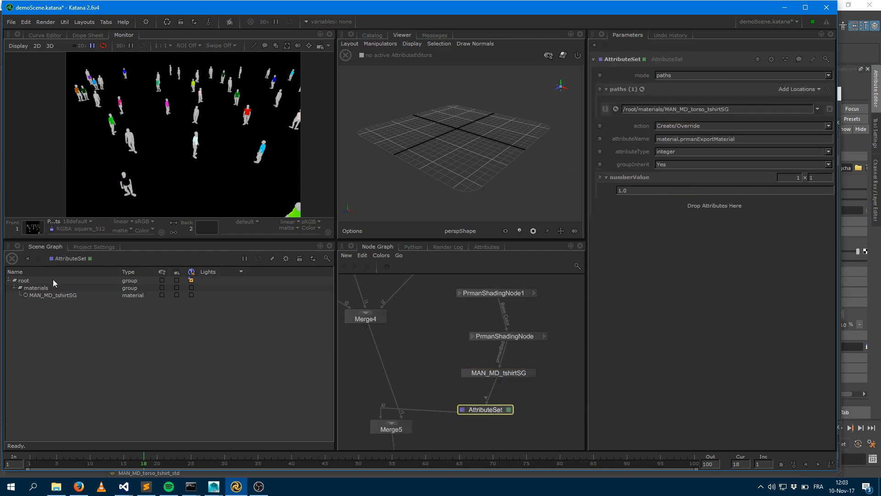
pyautogui.click(817, 109)
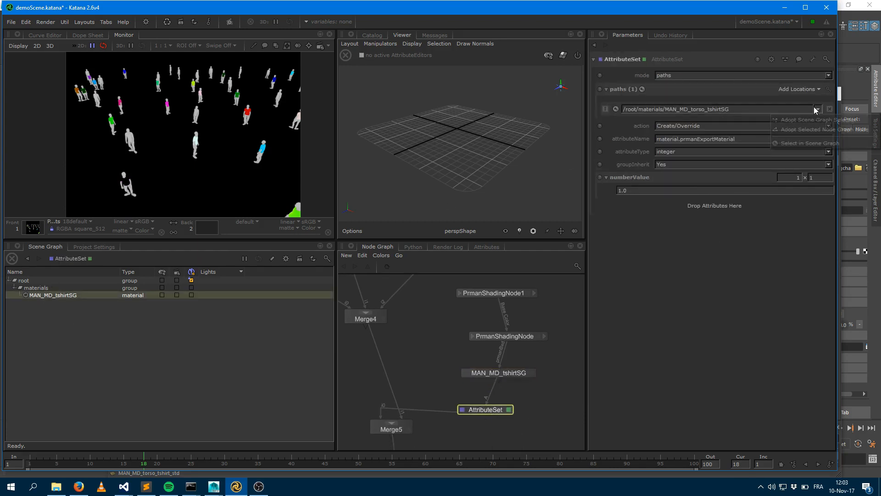
pyautogui.click(816, 109)
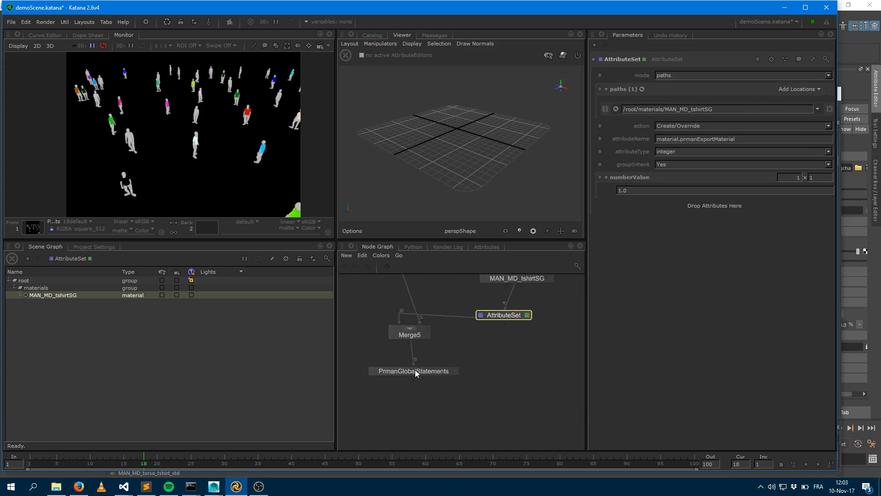
pyautogui.click(413, 371)
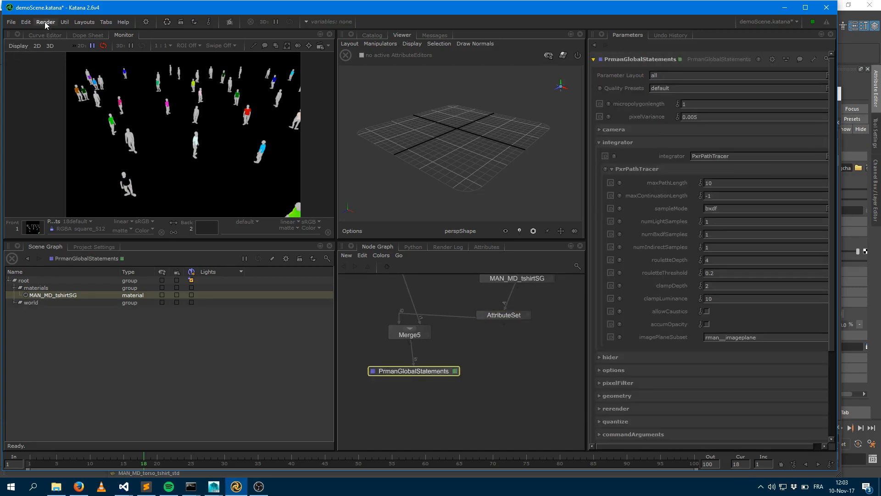